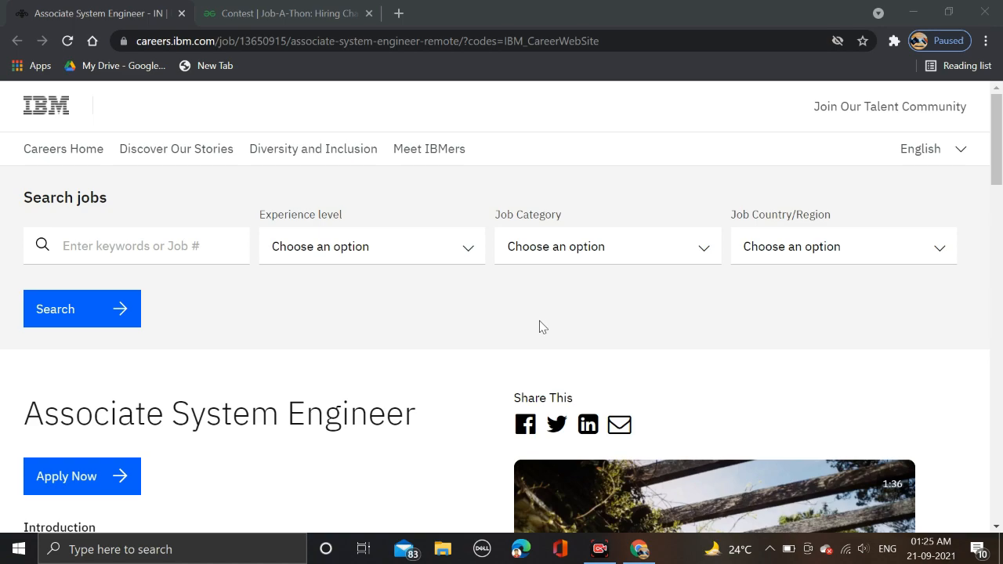
Step: Scroll the Associate System Engineer posting past the expertise sections to the eligibility bullets
scroll(down, 3)
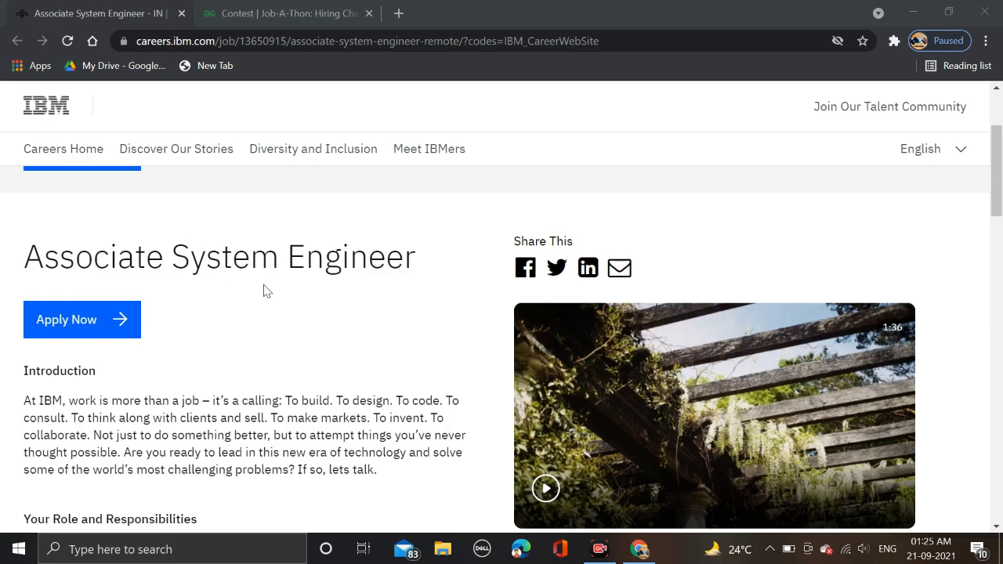
scroll(down, 3)
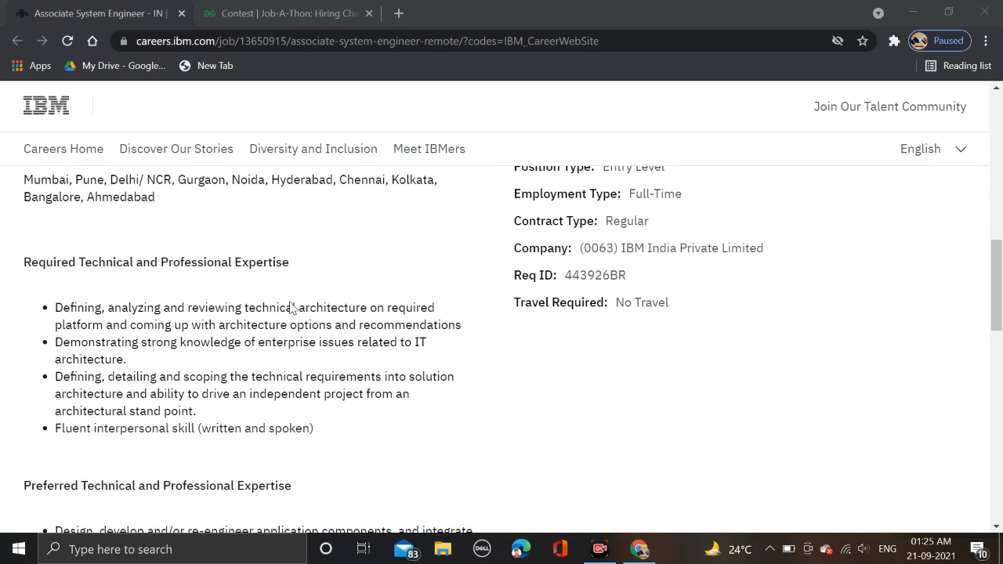
scroll(down, 3)
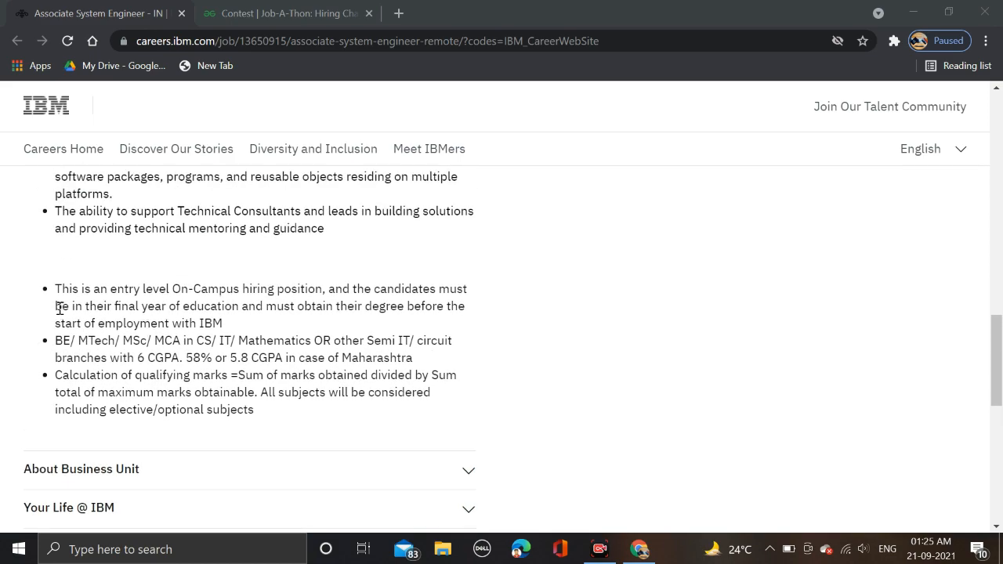
scroll(up, 3)
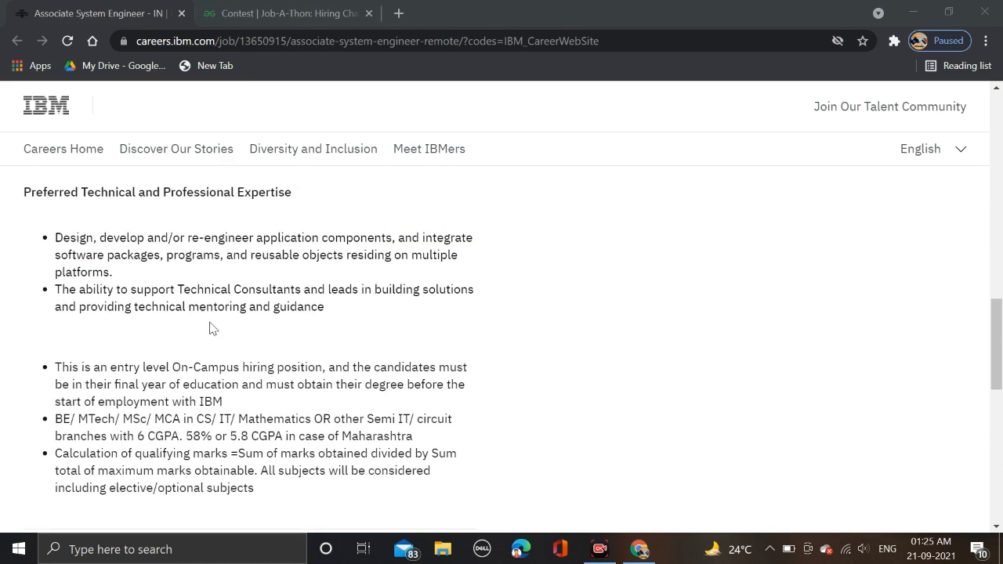
scroll(down, 3)
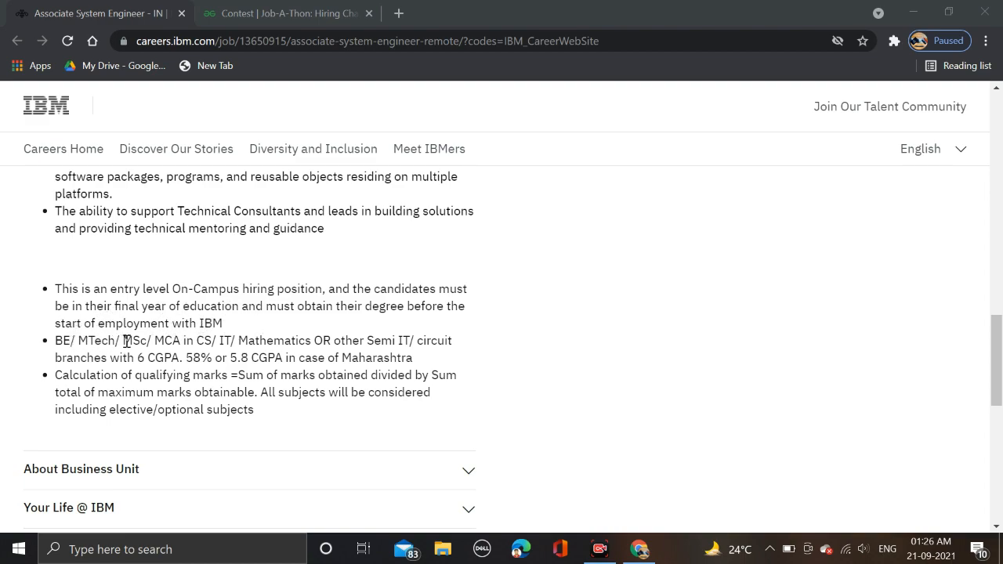
mouse_move(207, 344)
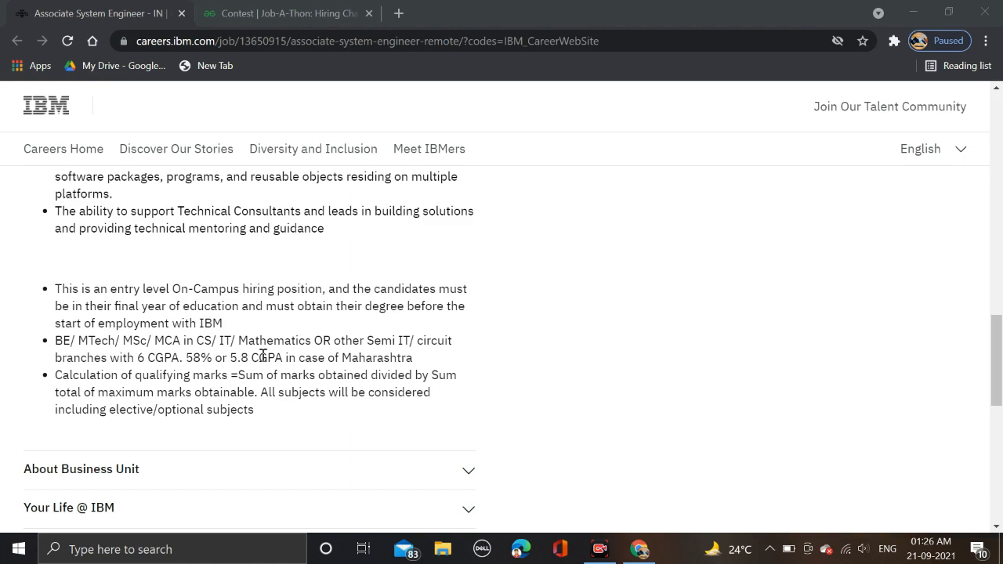
mouse_move(361, 359)
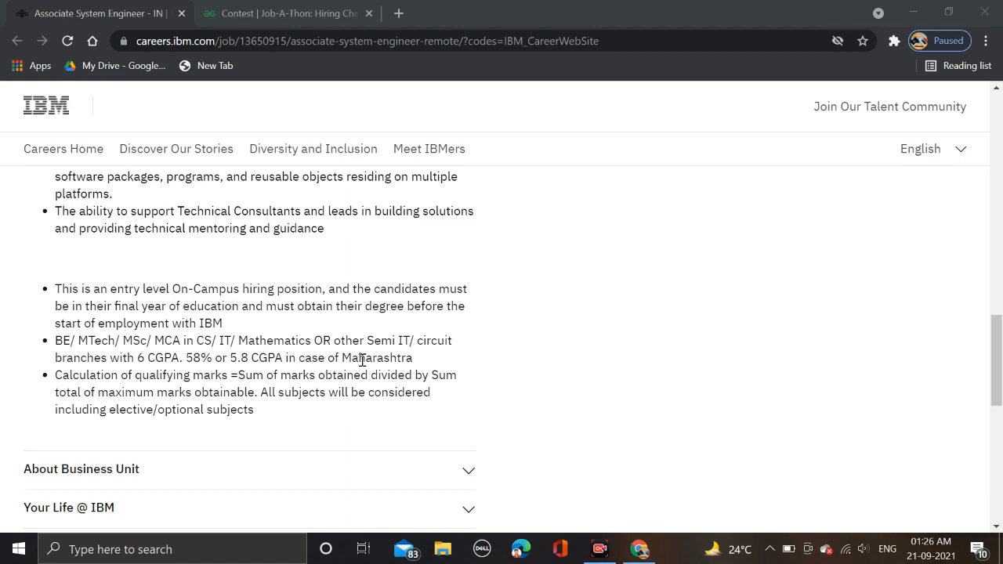
mouse_move(420, 310)
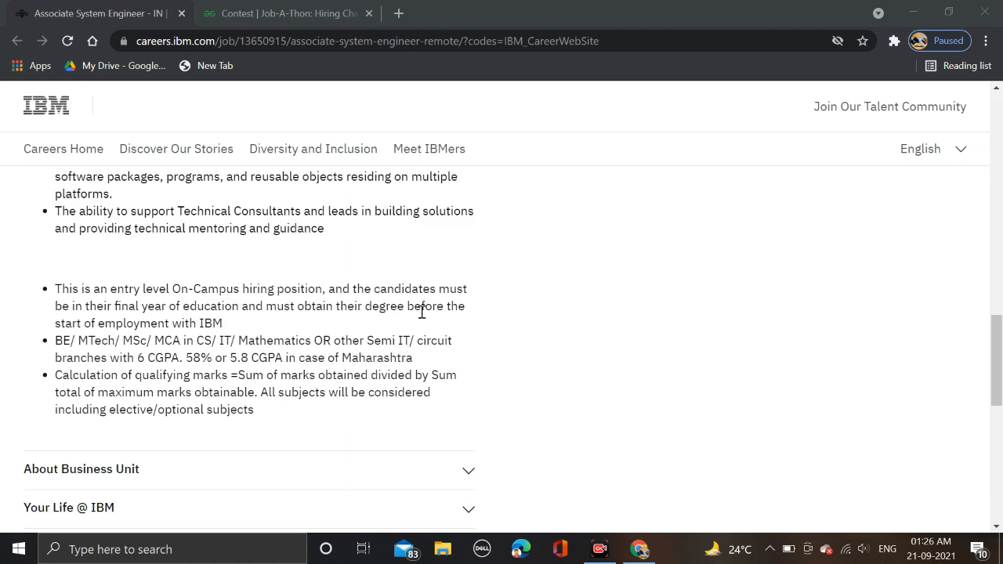
mouse_move(223, 373)
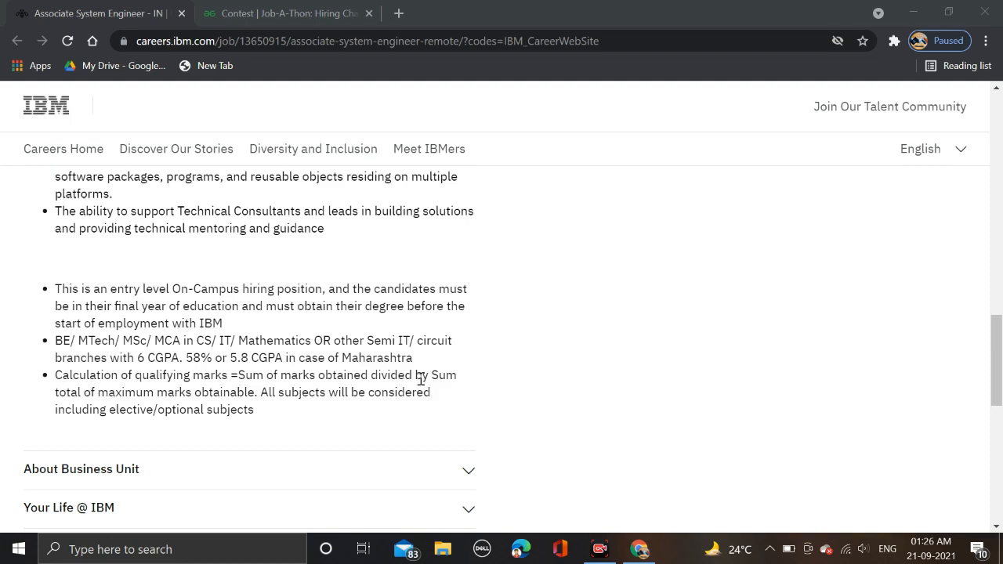
mouse_move(198, 313)
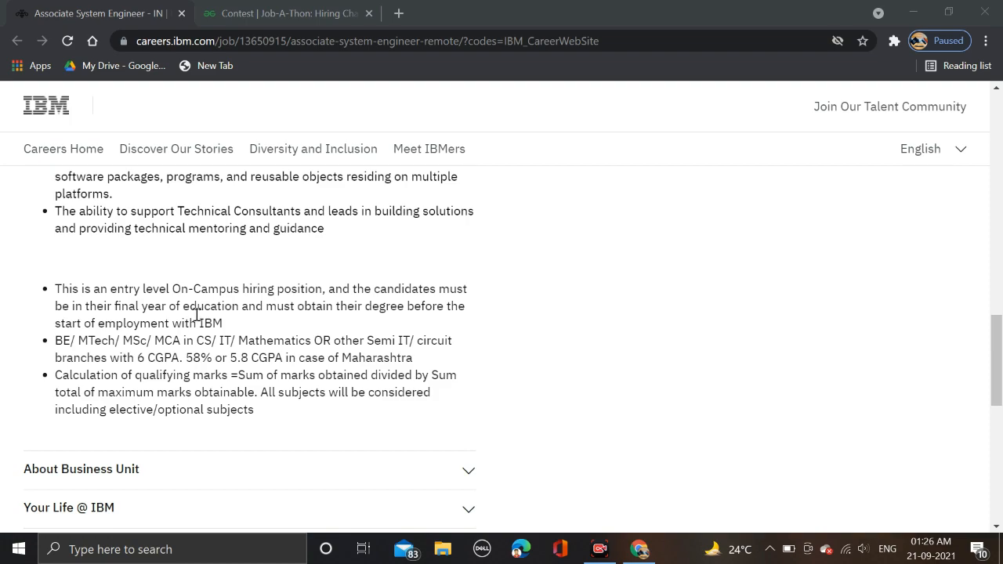
mouse_move(285, 364)
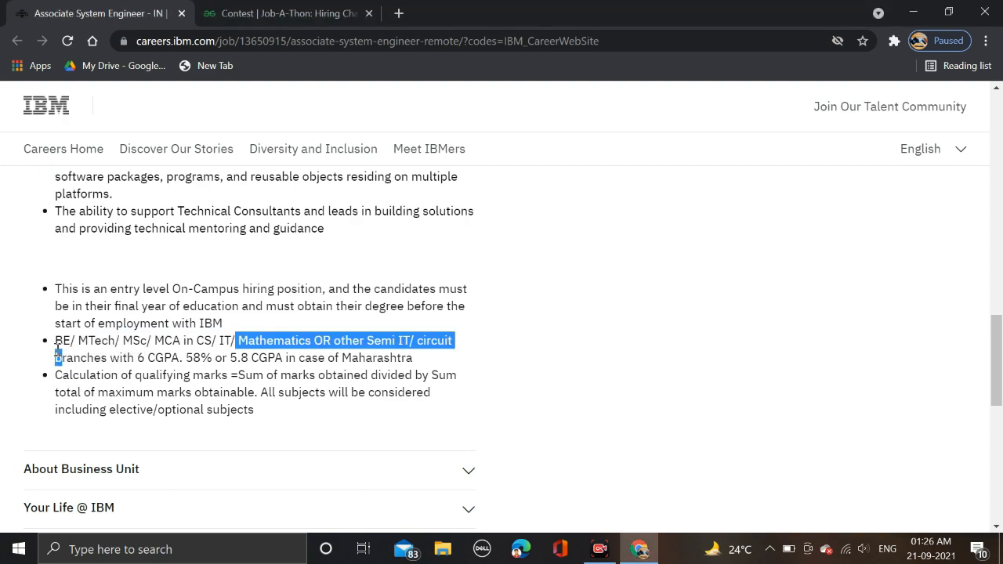
scroll(down, 3)
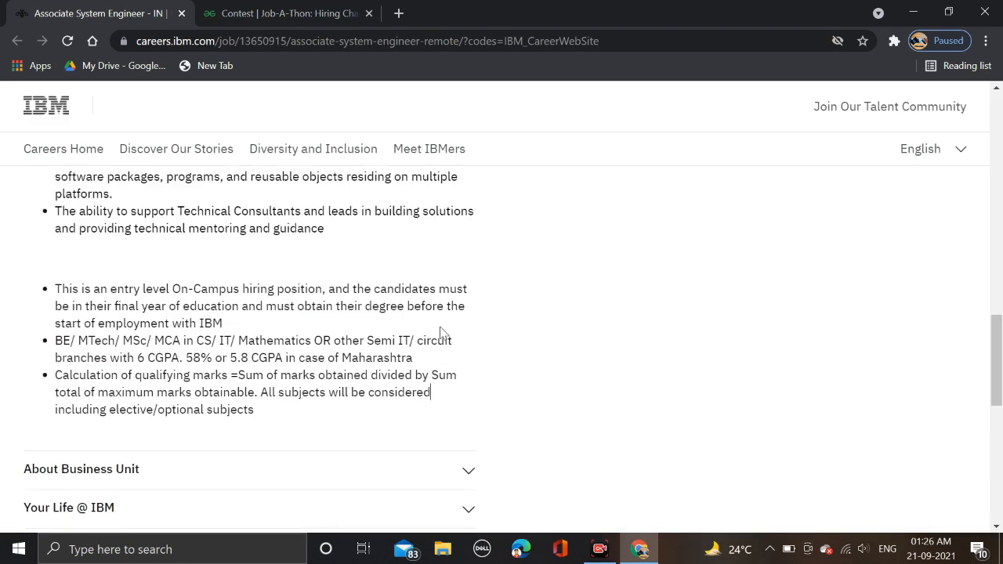
scroll(up, 3)
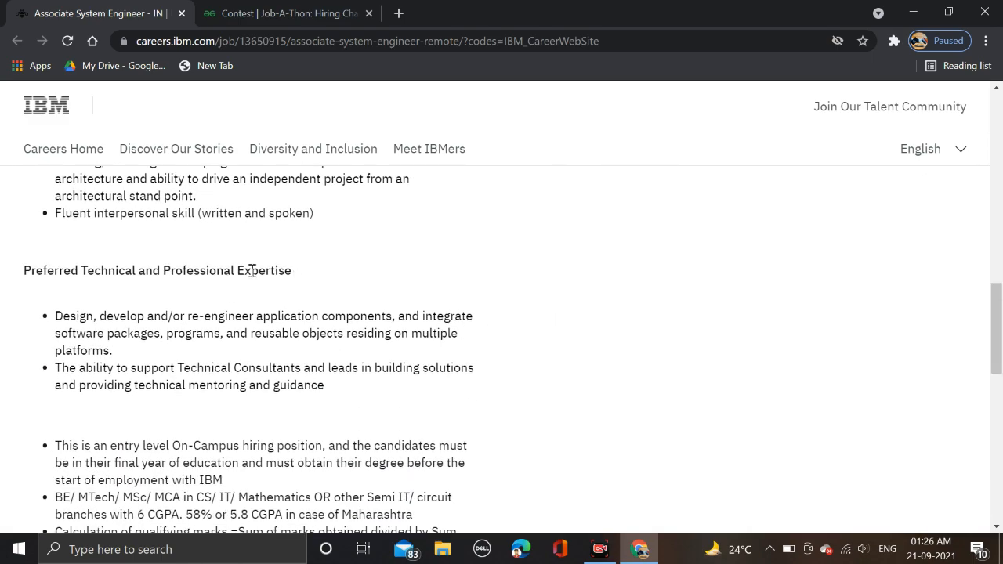
mouse_move(55, 320)
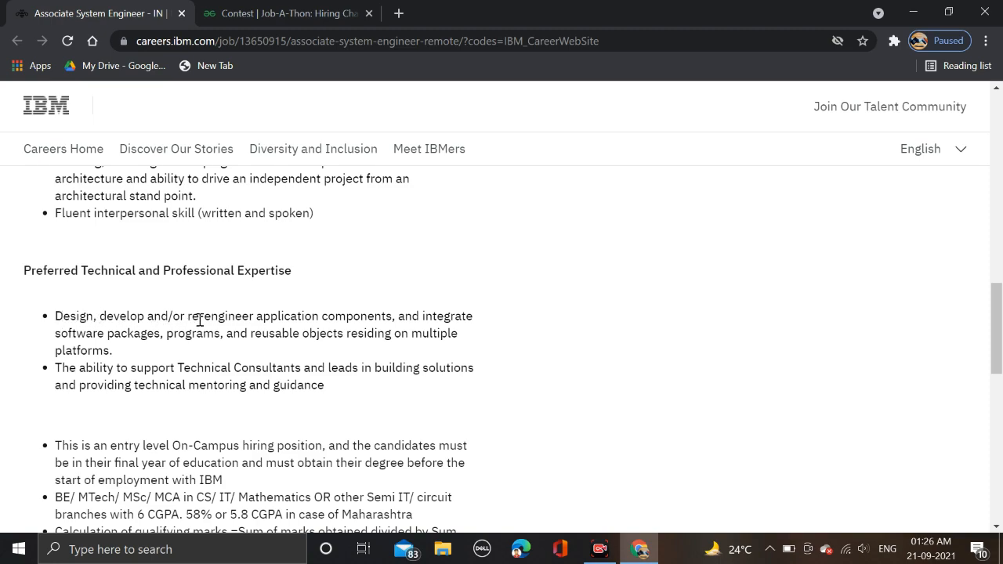
mouse_move(427, 317)
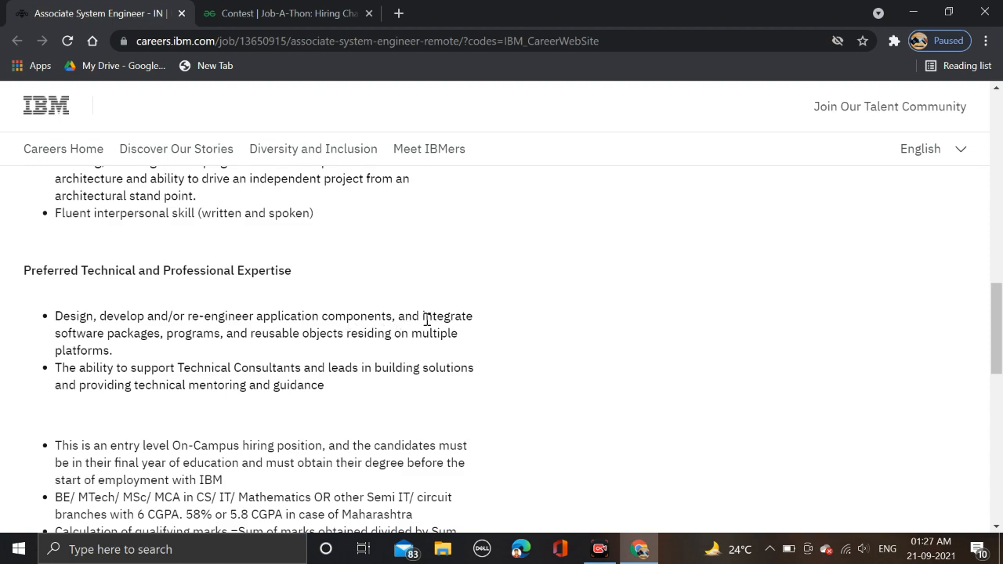
mouse_move(187, 339)
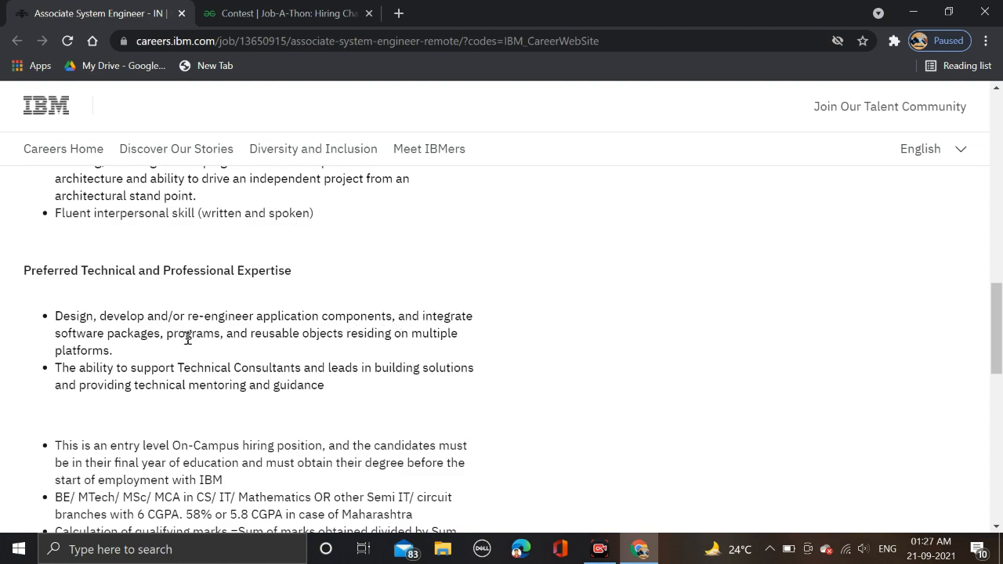
mouse_move(341, 339)
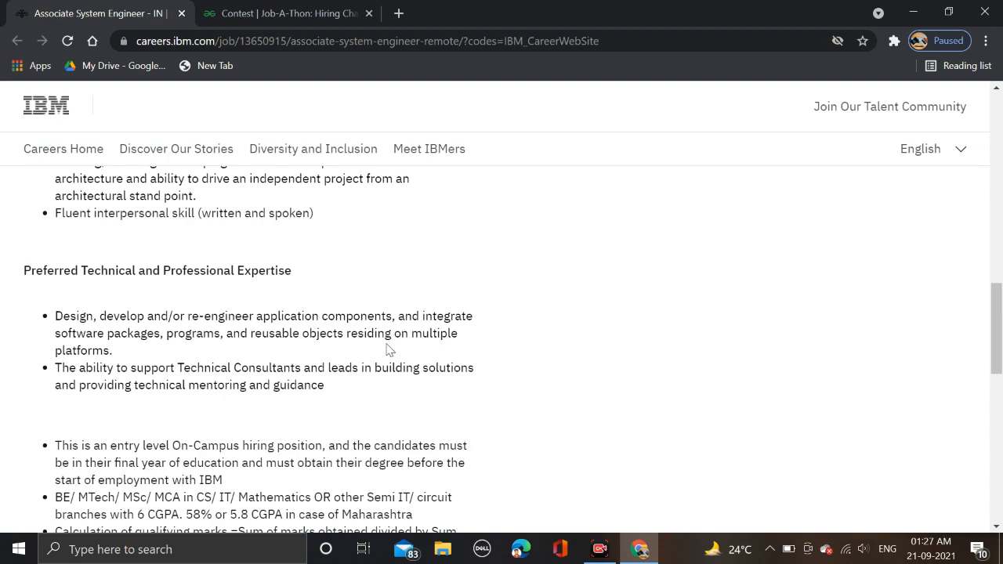
mouse_move(97, 382)
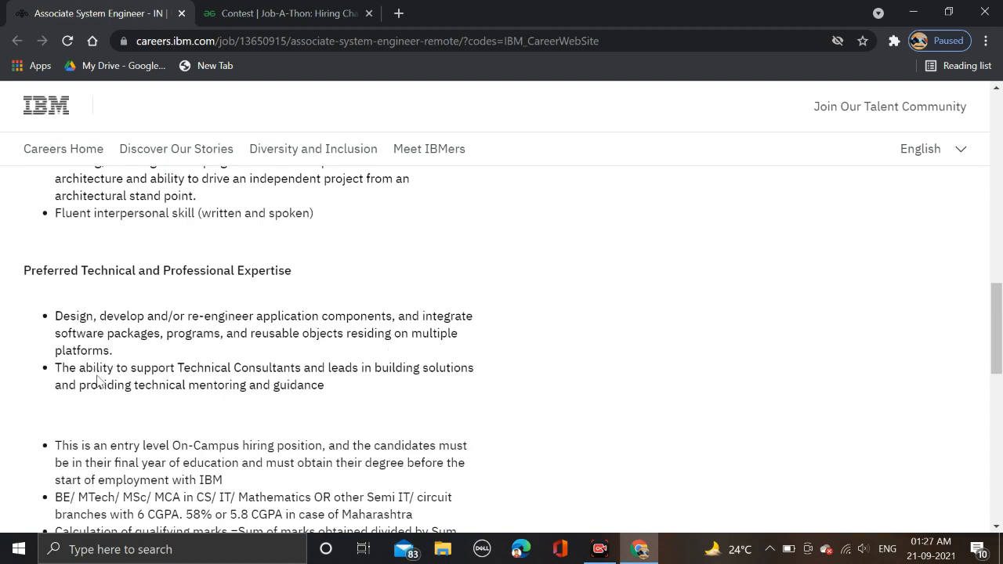
mouse_move(241, 369)
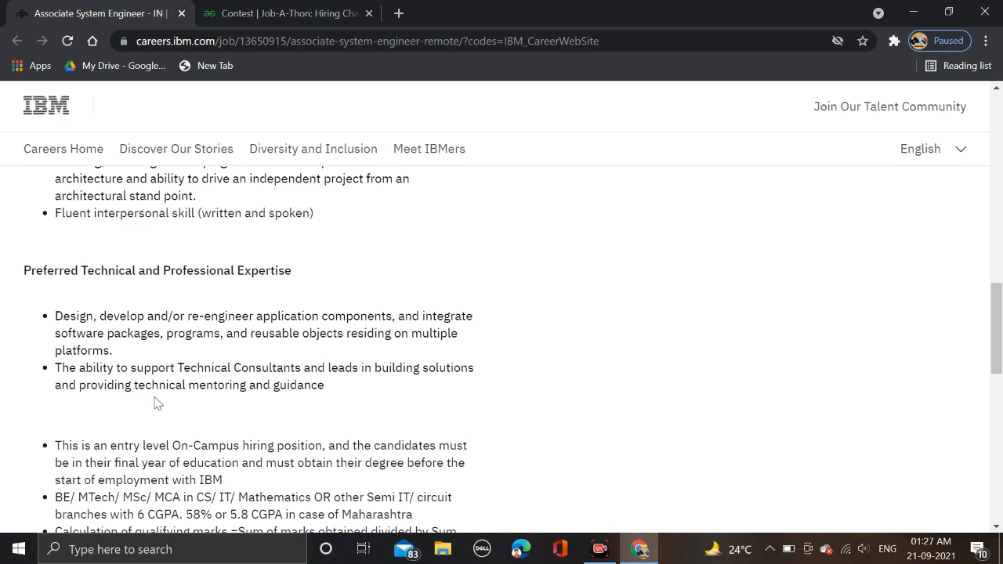
mouse_move(306, 389)
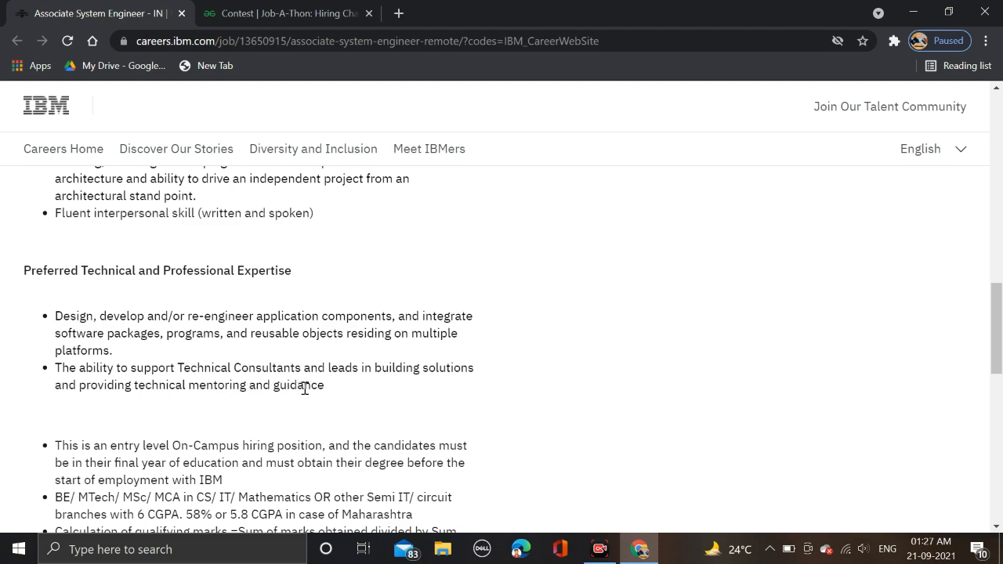
mouse_move(395, 330)
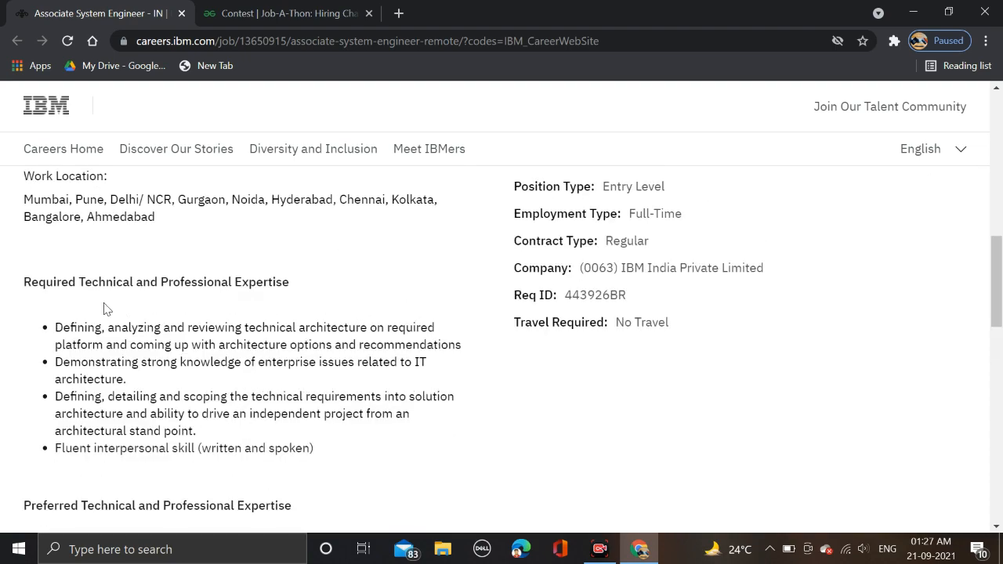
mouse_move(191, 296)
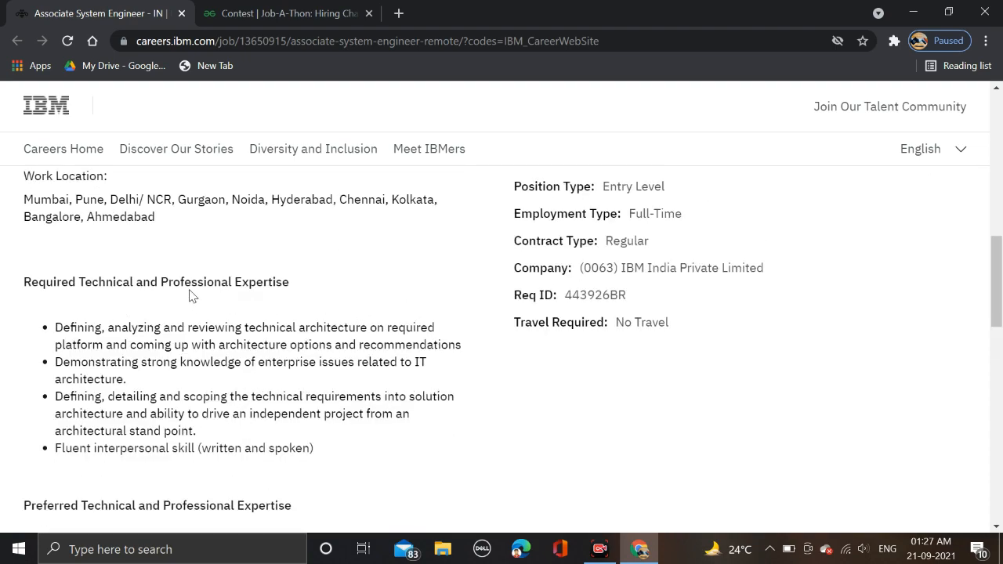
mouse_move(155, 304)
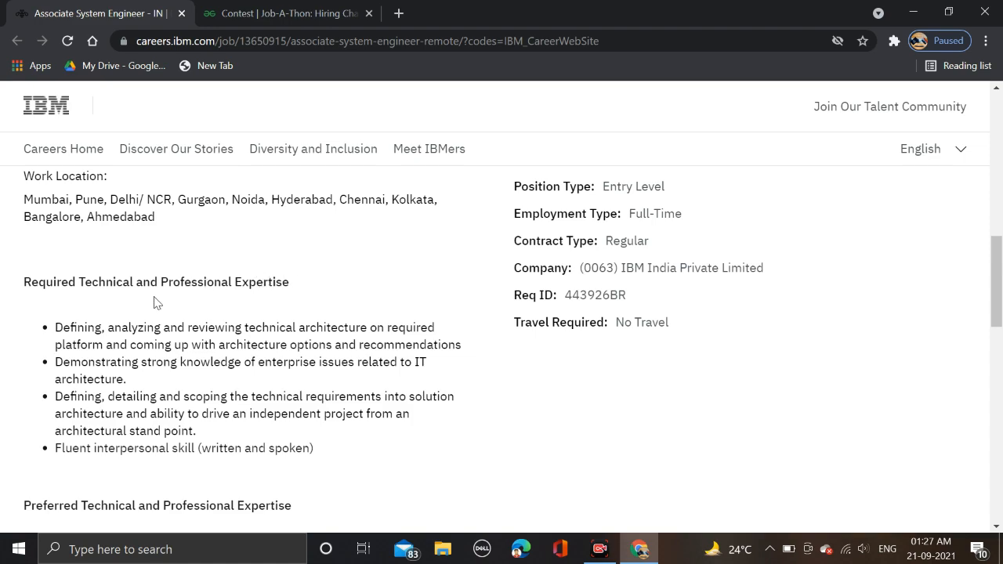
mouse_move(212, 333)
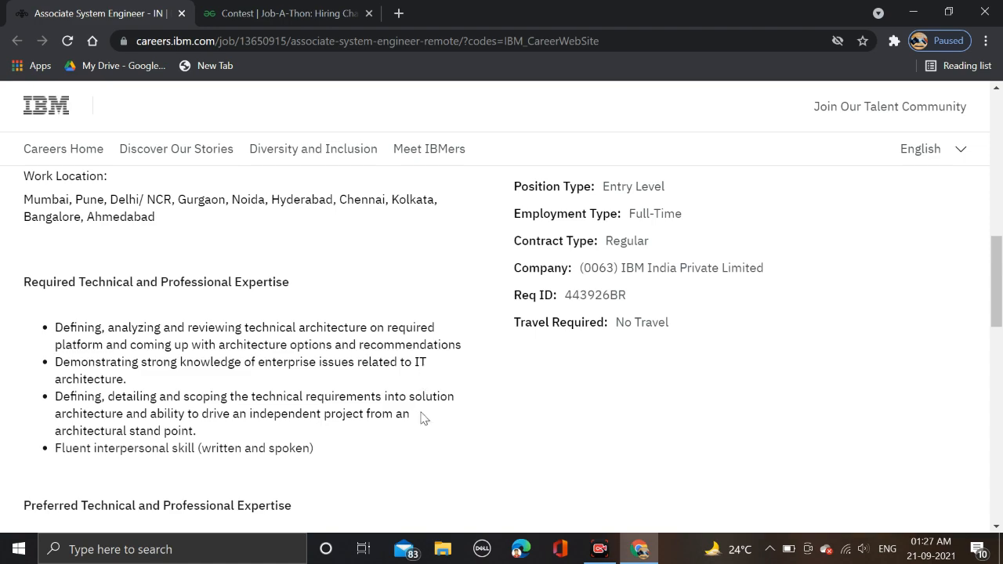
mouse_move(182, 387)
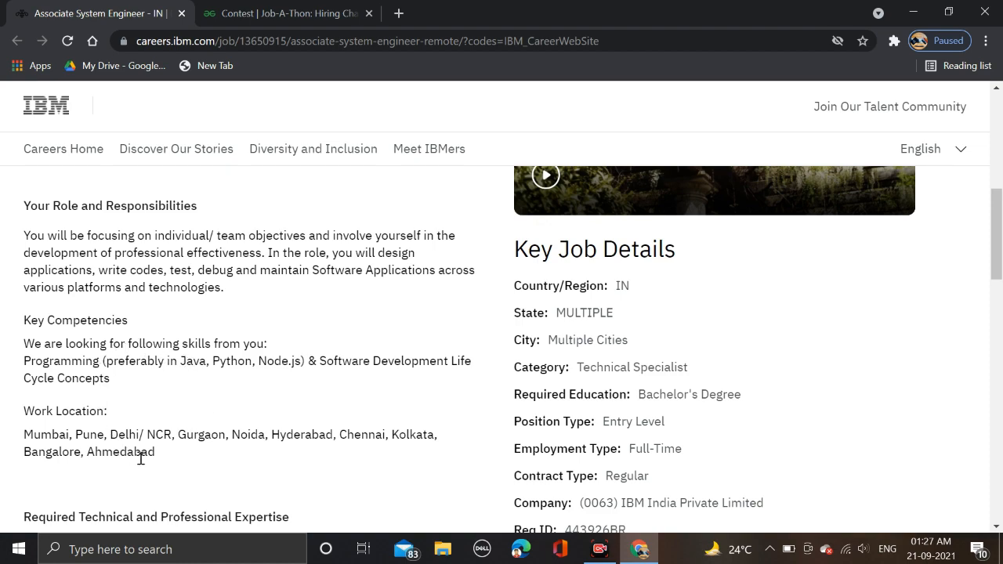
scroll(down, 3)
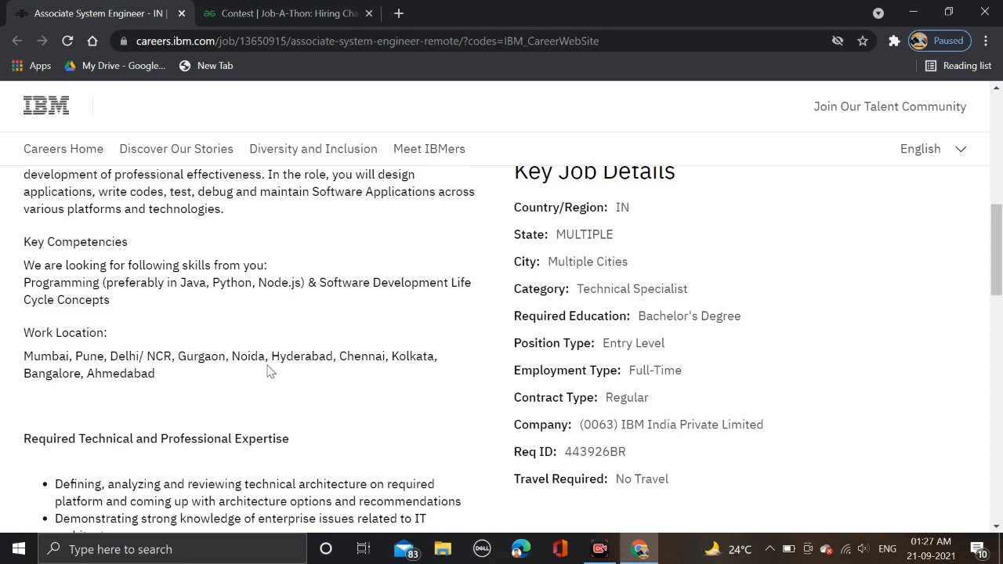
mouse_move(437, 454)
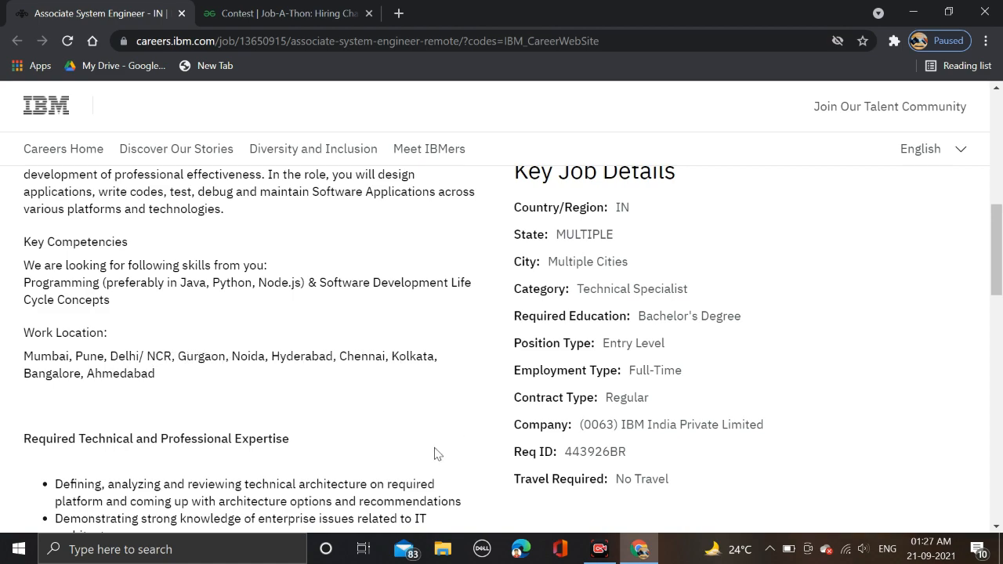
mouse_move(102, 379)
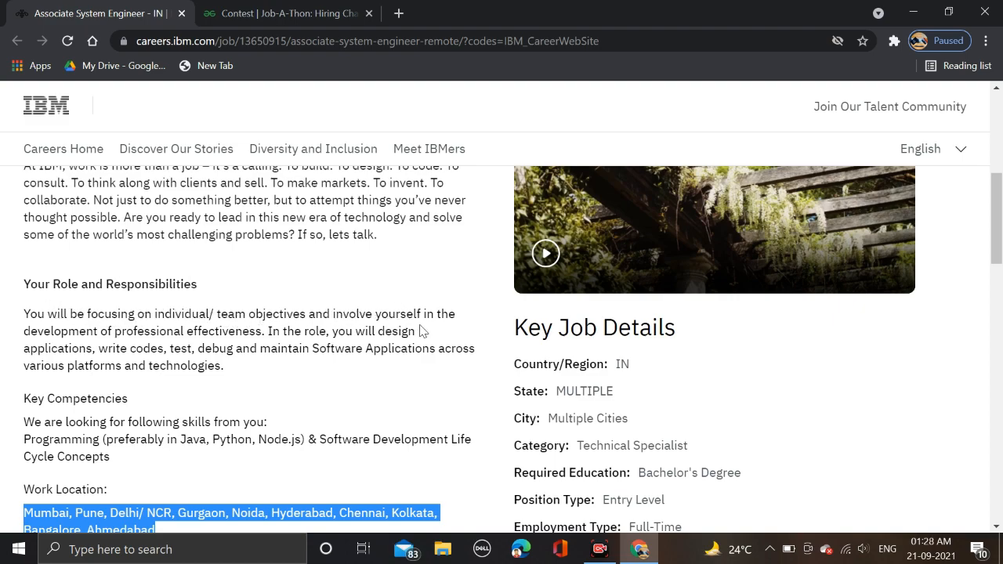
mouse_move(110, 340)
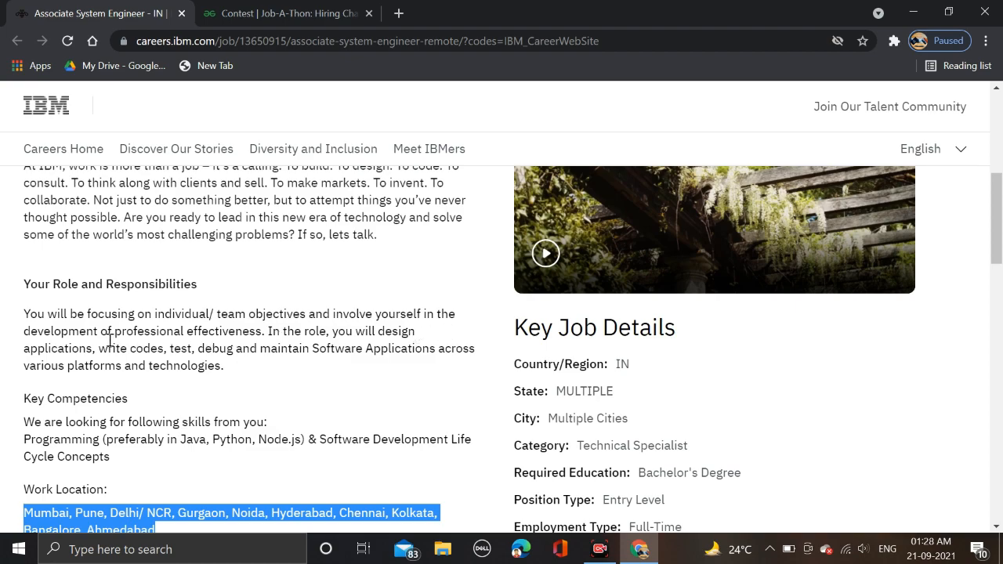
mouse_move(304, 342)
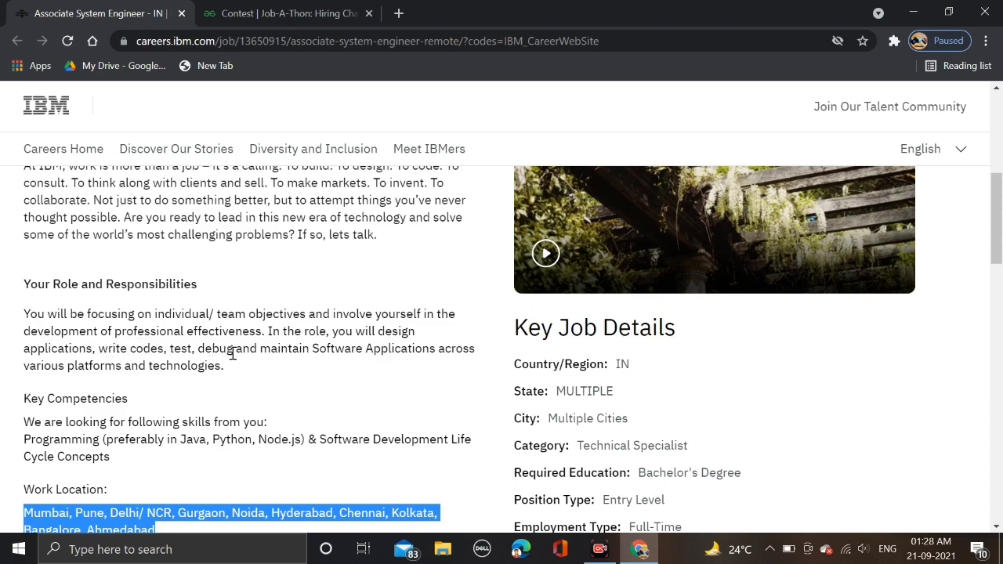
mouse_move(421, 368)
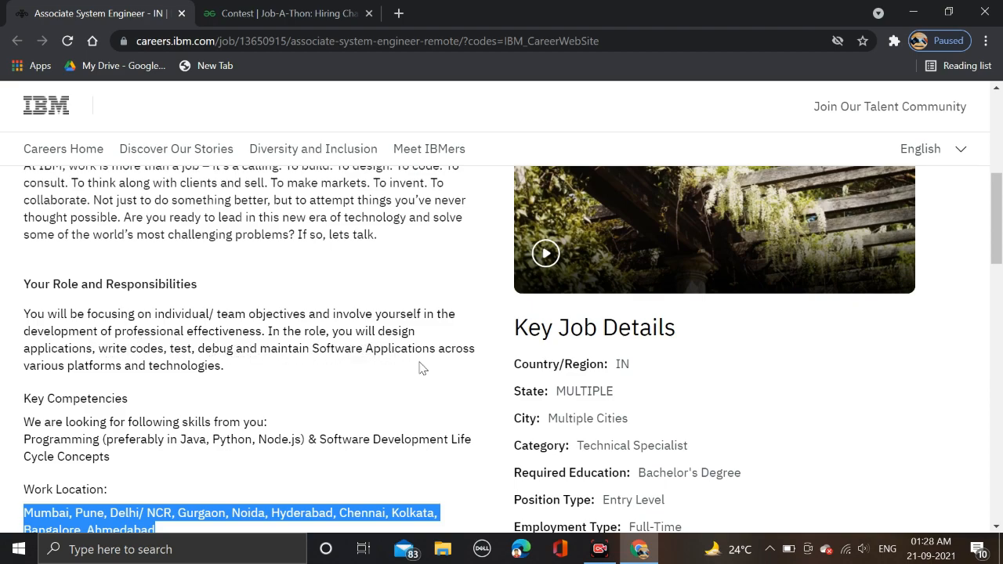
mouse_move(202, 375)
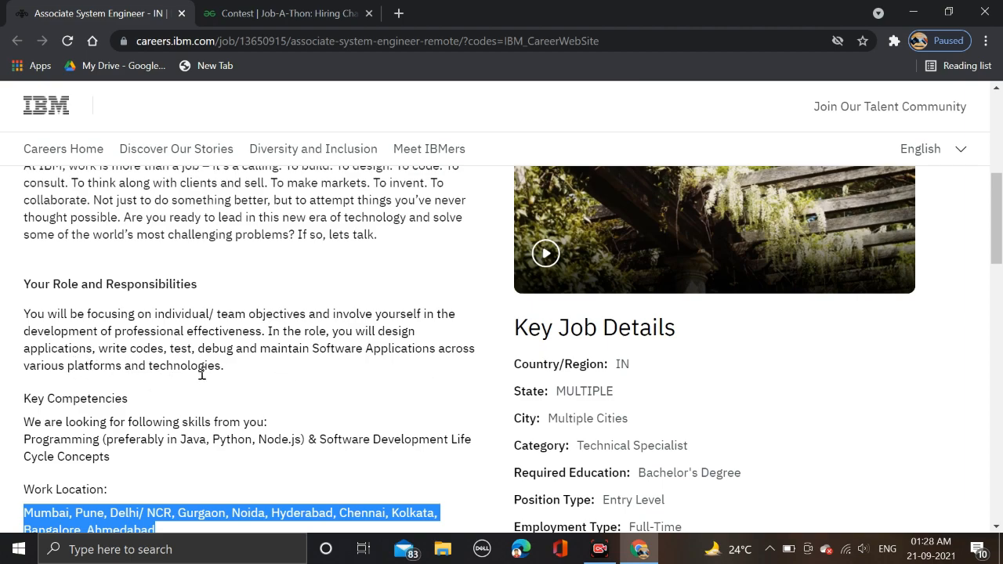
mouse_move(231, 376)
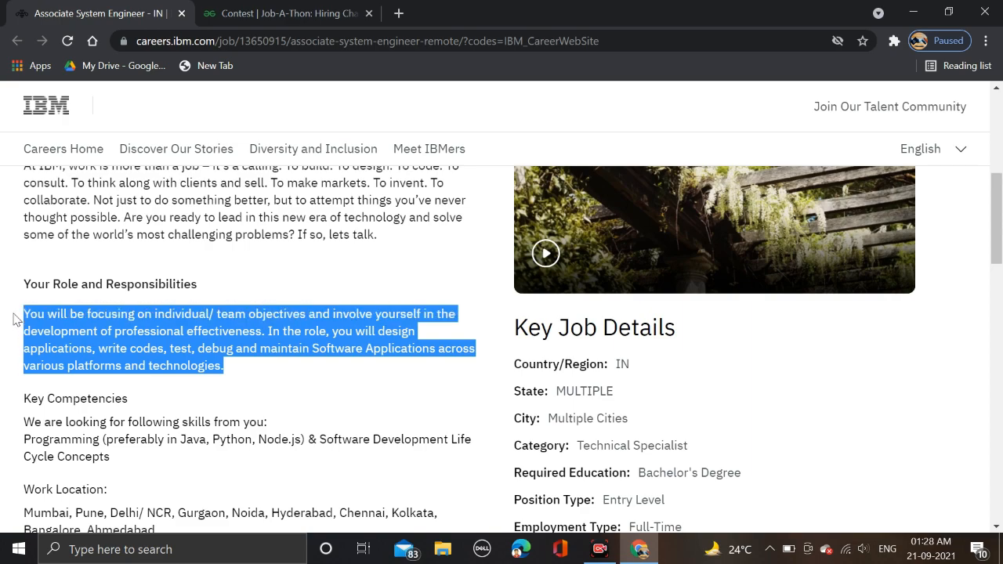
scroll(down, 3)
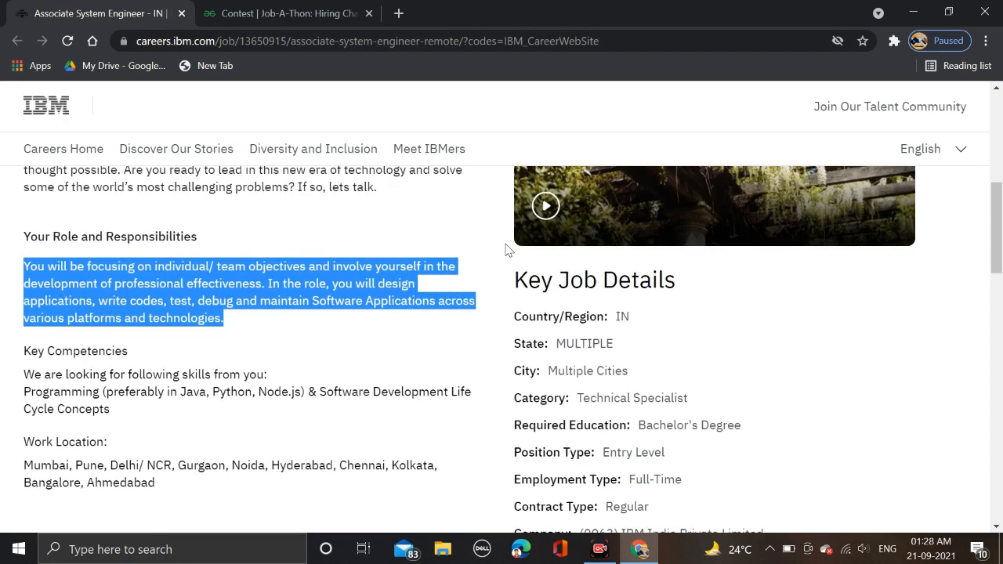
Step: Return to the top of the posting and choose Apply Now for Associate System Engineer
scroll(down, 3)
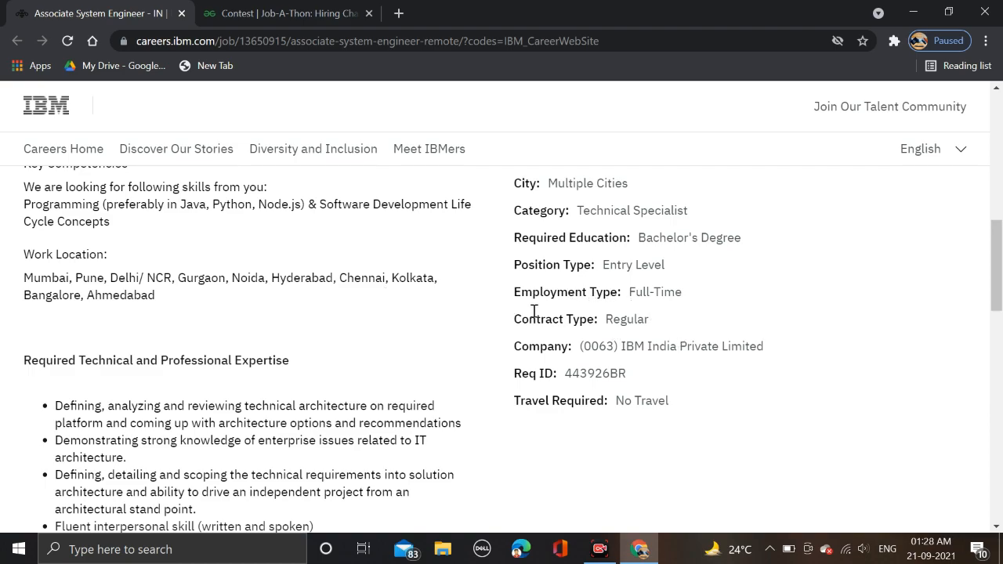
scroll(up, 3)
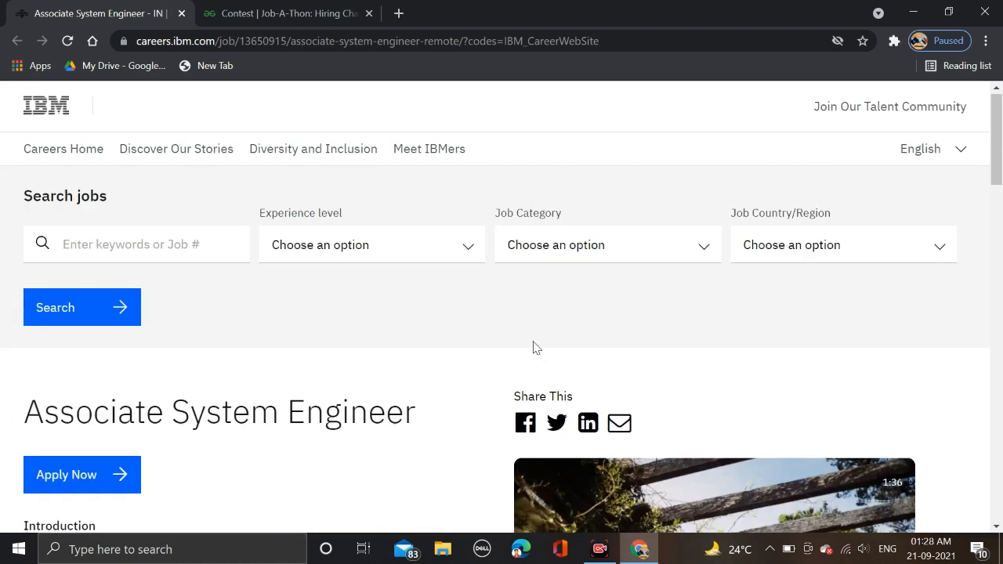
scroll(down, 3)
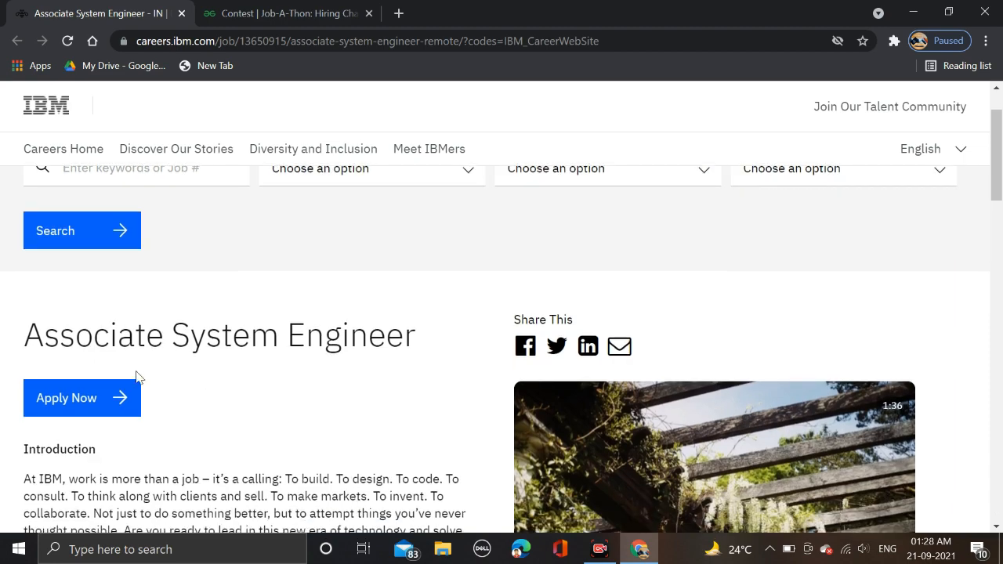
click(81, 398)
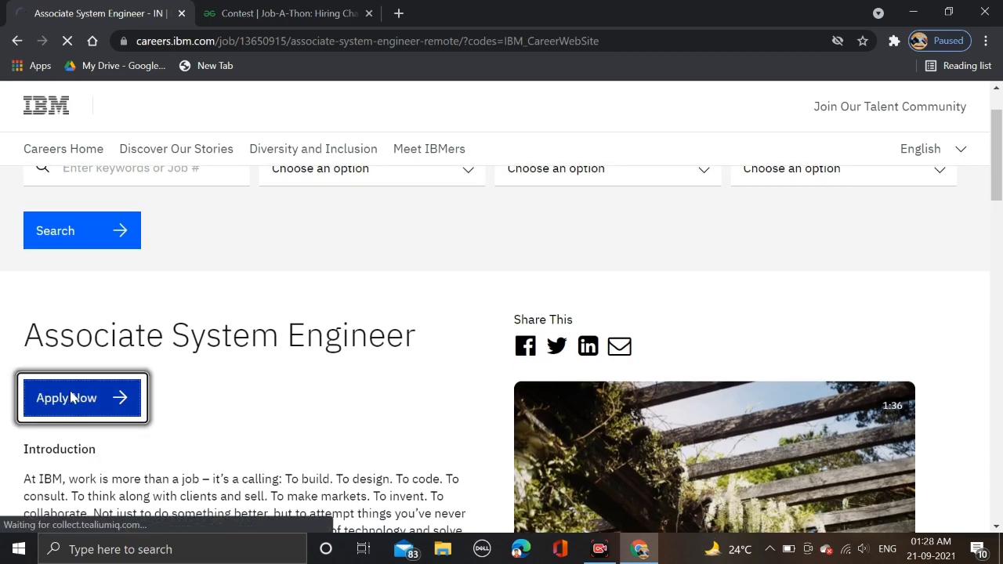
click(81, 398)
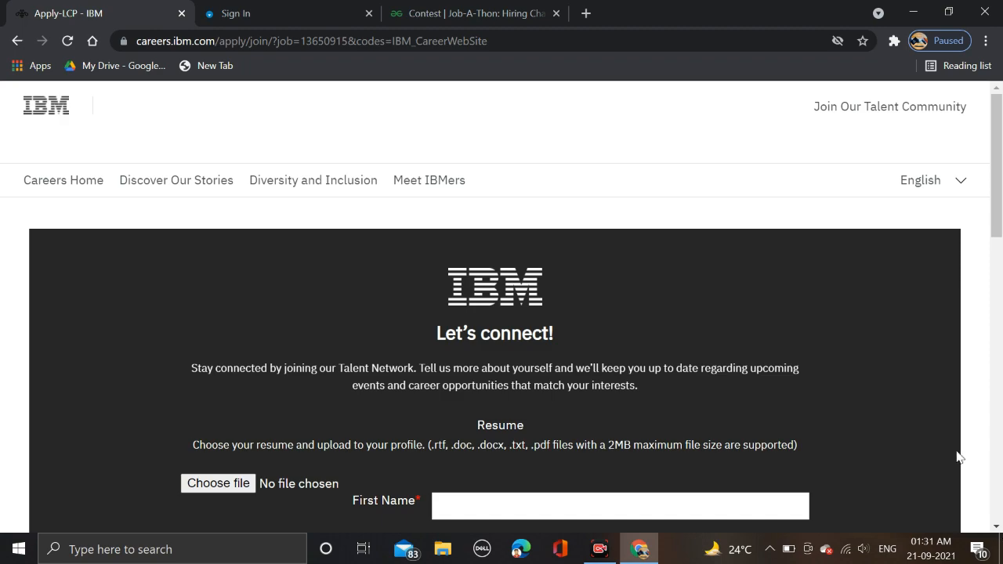
mouse_move(683, 401)
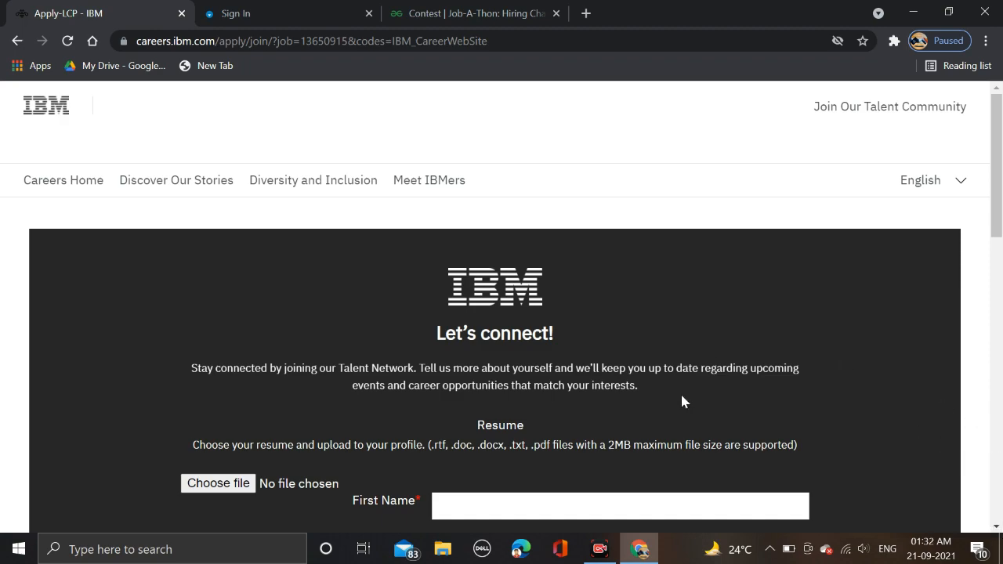
mouse_move(450, 203)
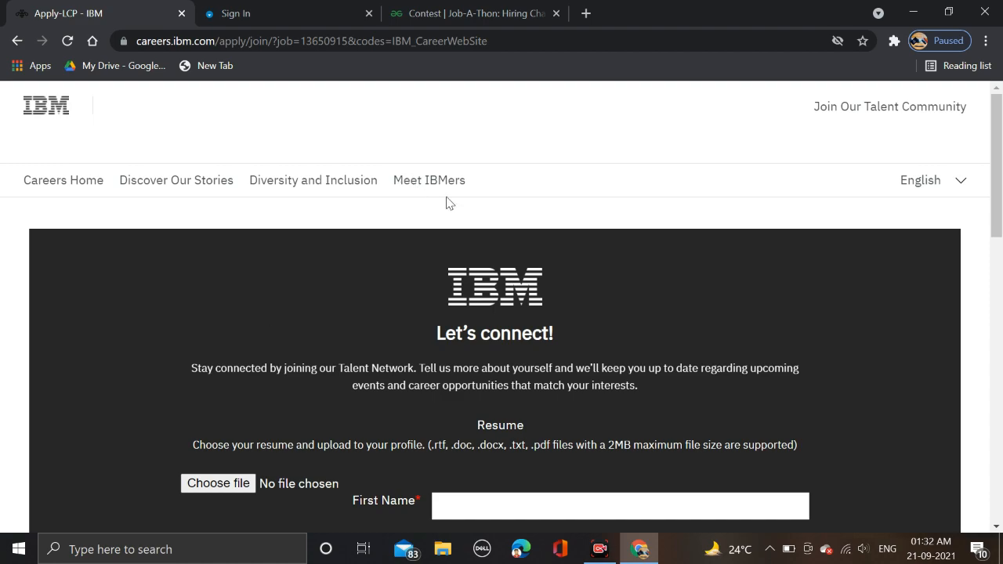
Step: Review the Join Our Talent Community form down to Join and 'No thanks, continue to apply'
scroll(down, 3)
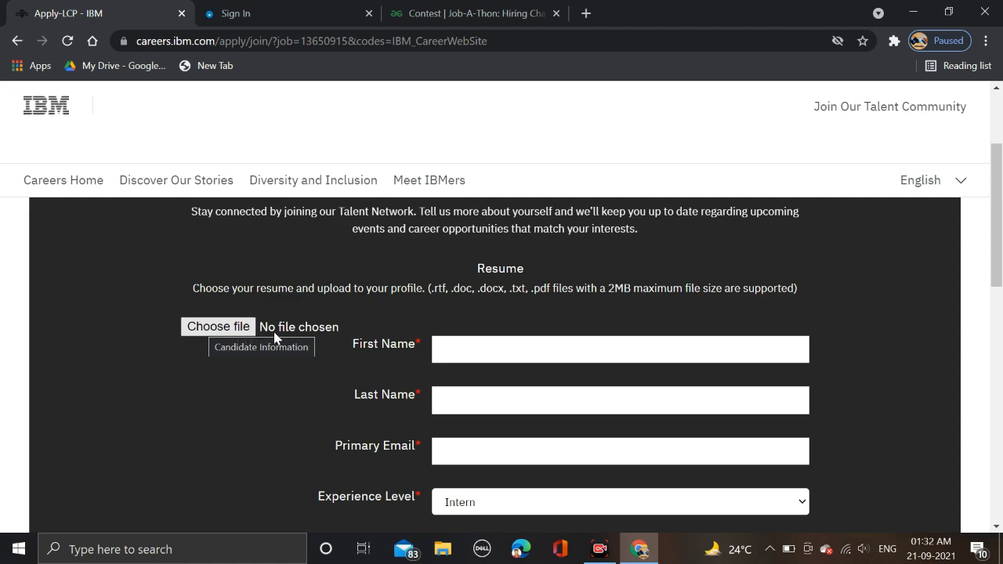
mouse_move(422, 376)
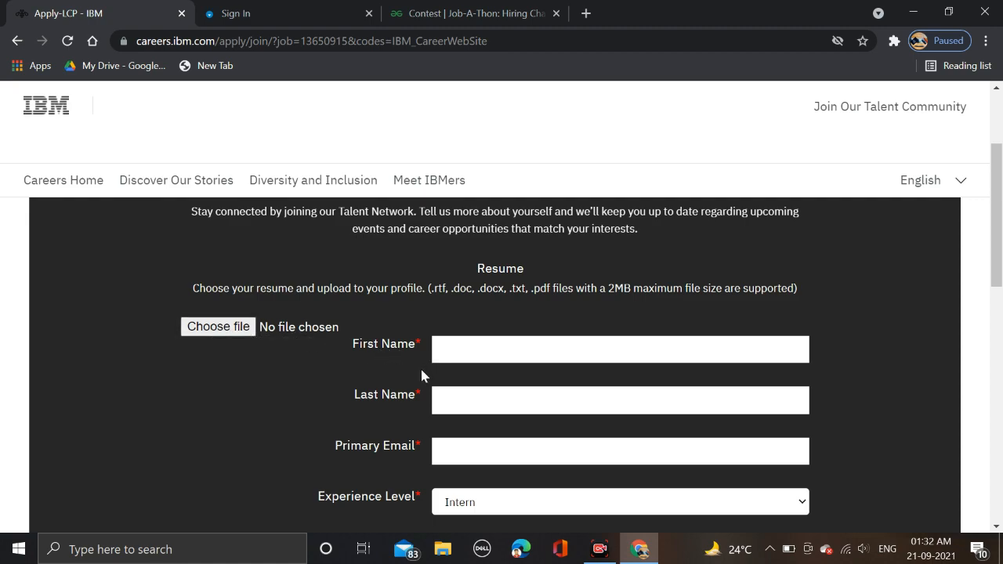
scroll(down, 3)
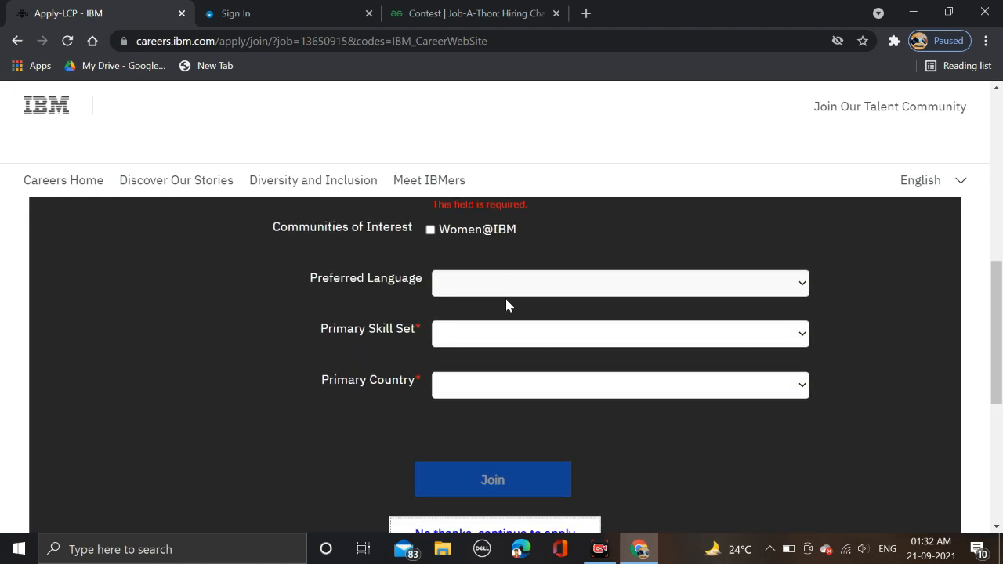
scroll(down, 3)
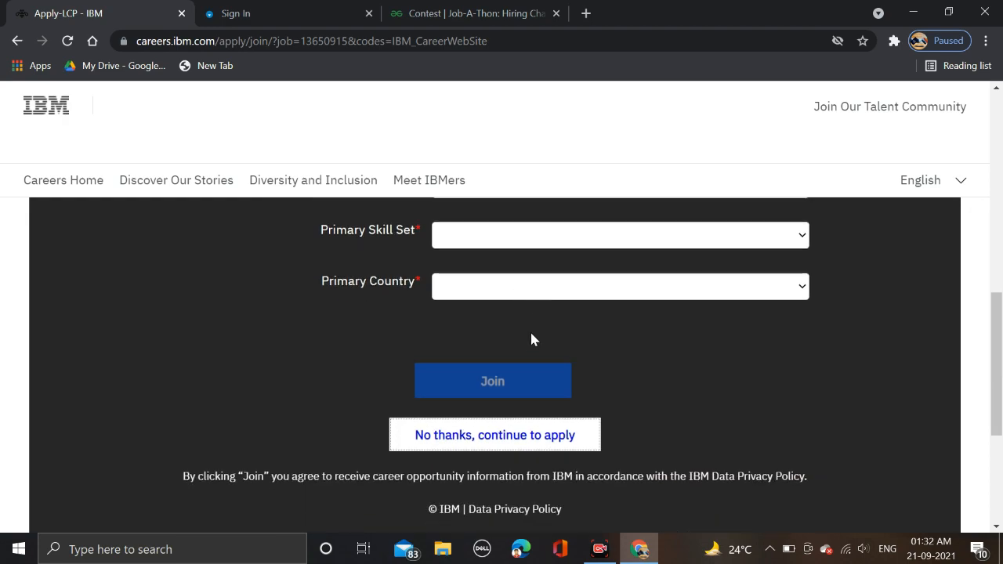
mouse_move(517, 286)
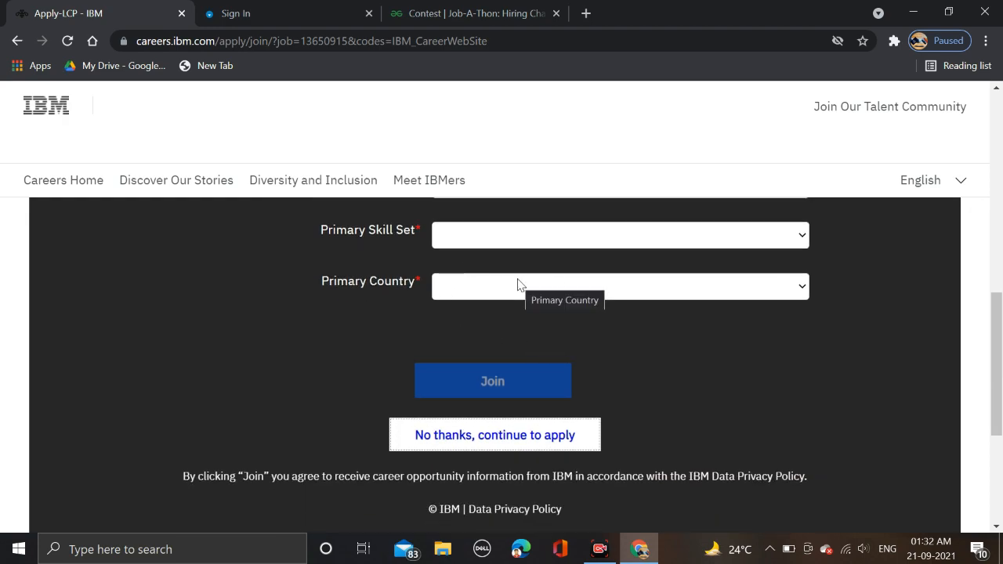
mouse_move(3, 23)
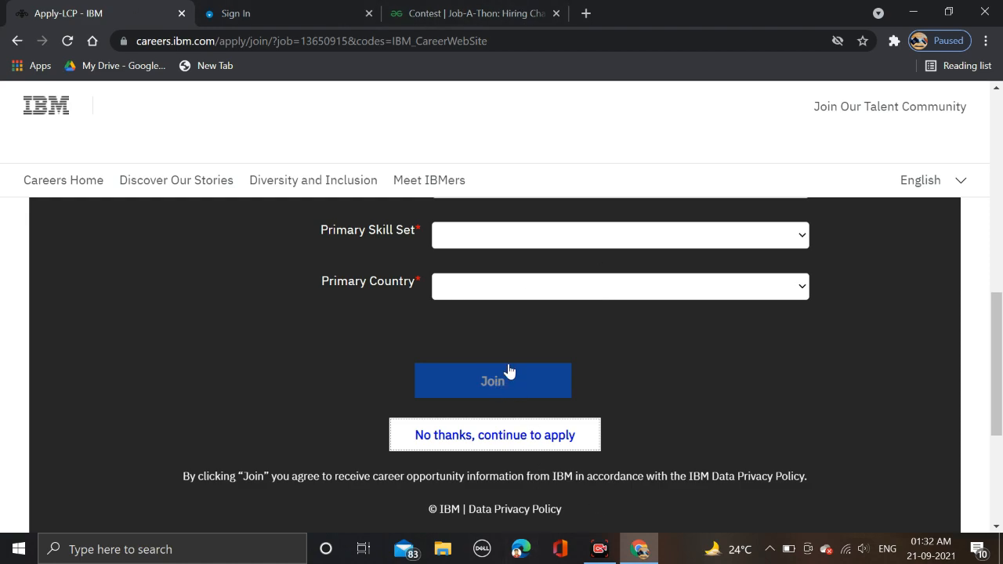
scroll(down, 3)
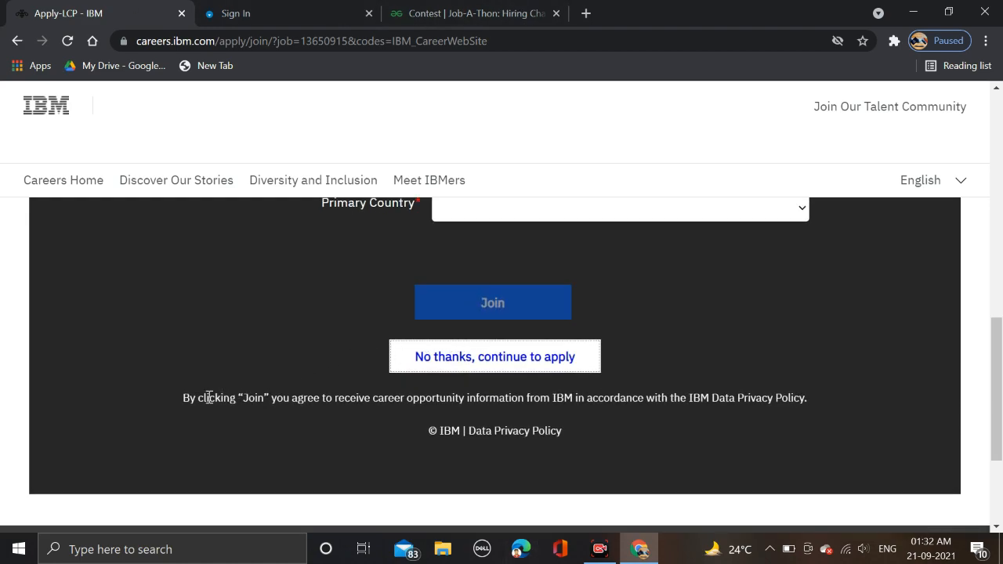
mouse_move(347, 412)
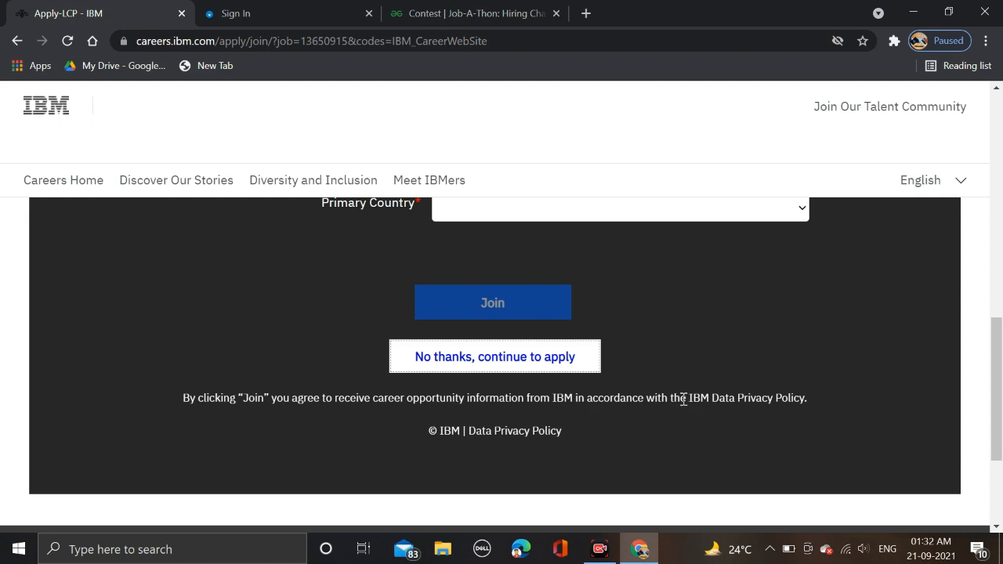
mouse_move(764, 415)
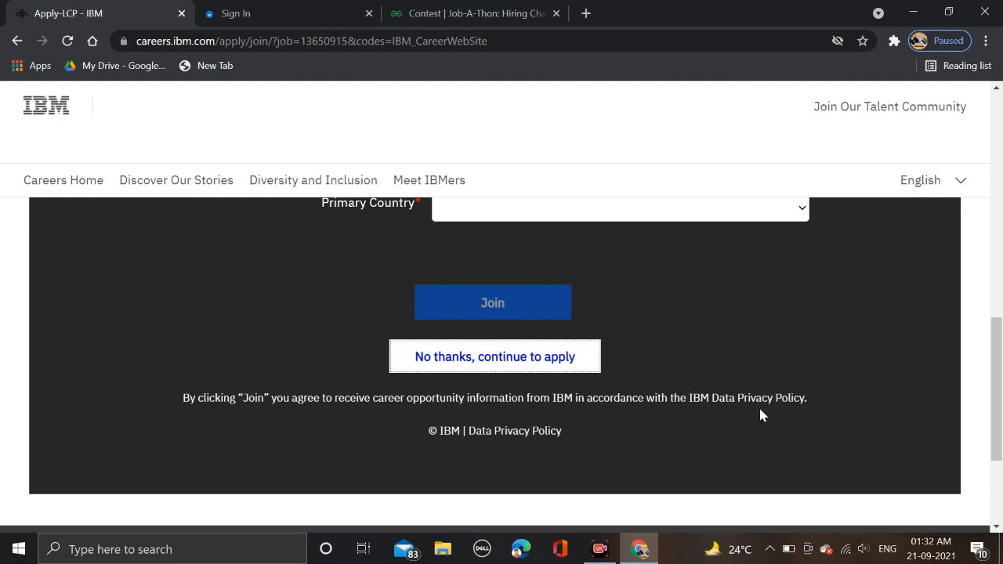
click(496, 356)
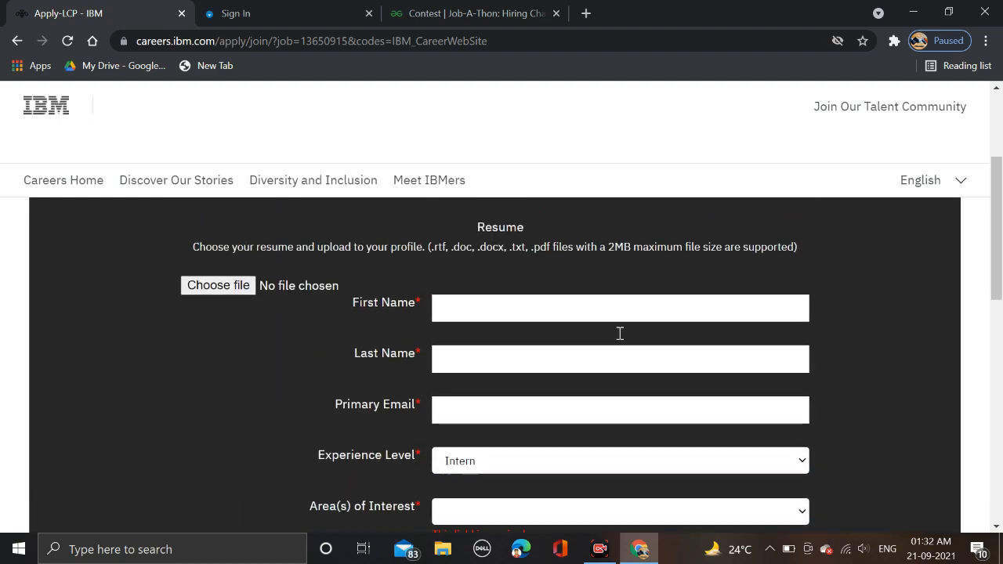
scroll(down, 3)
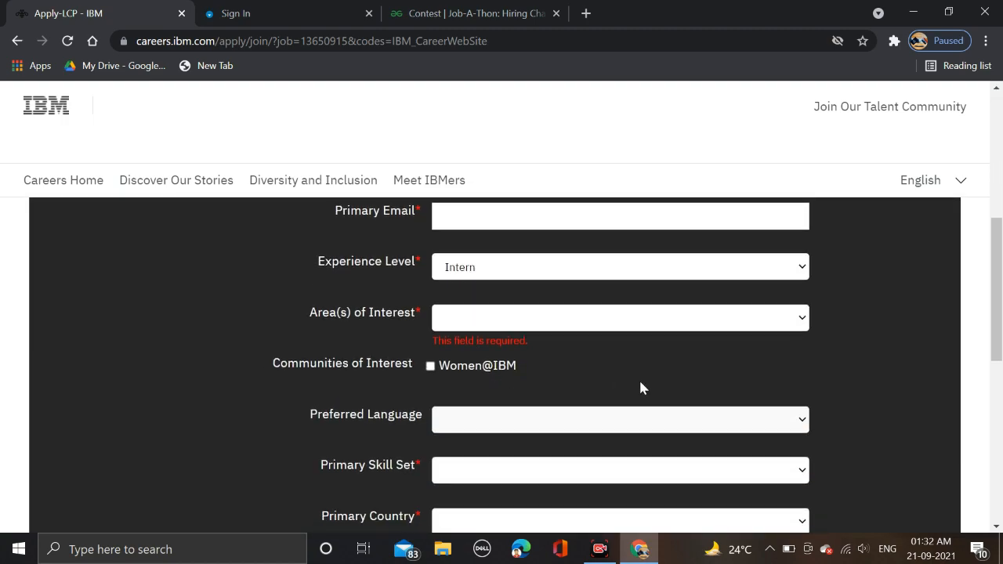
scroll(down, 3)
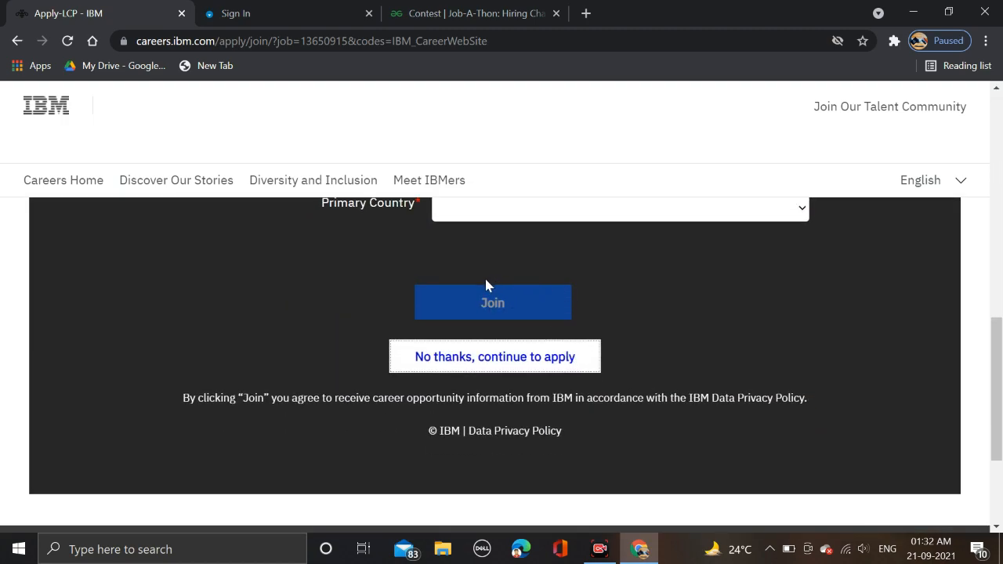
mouse_move(382, 295)
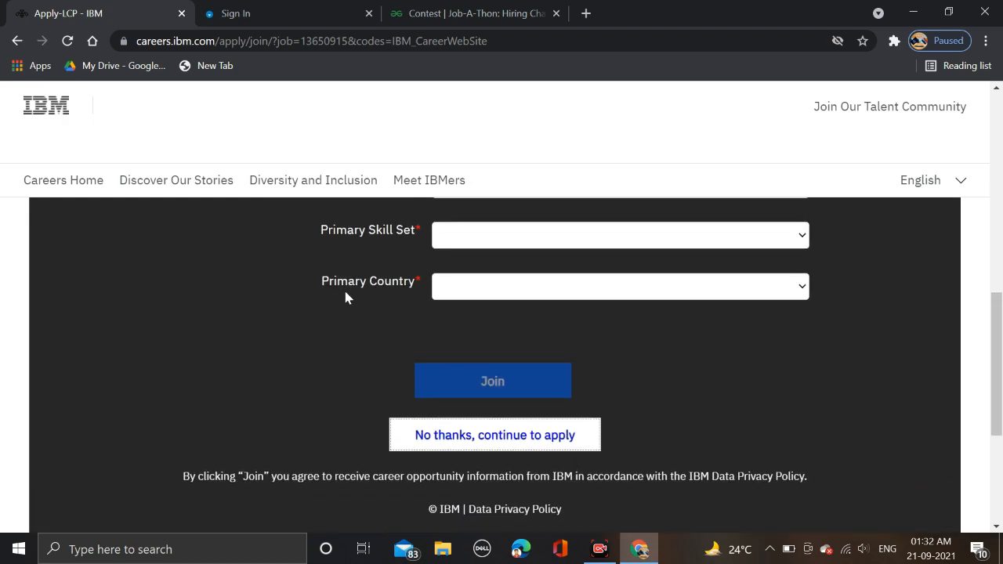
mouse_move(242, 263)
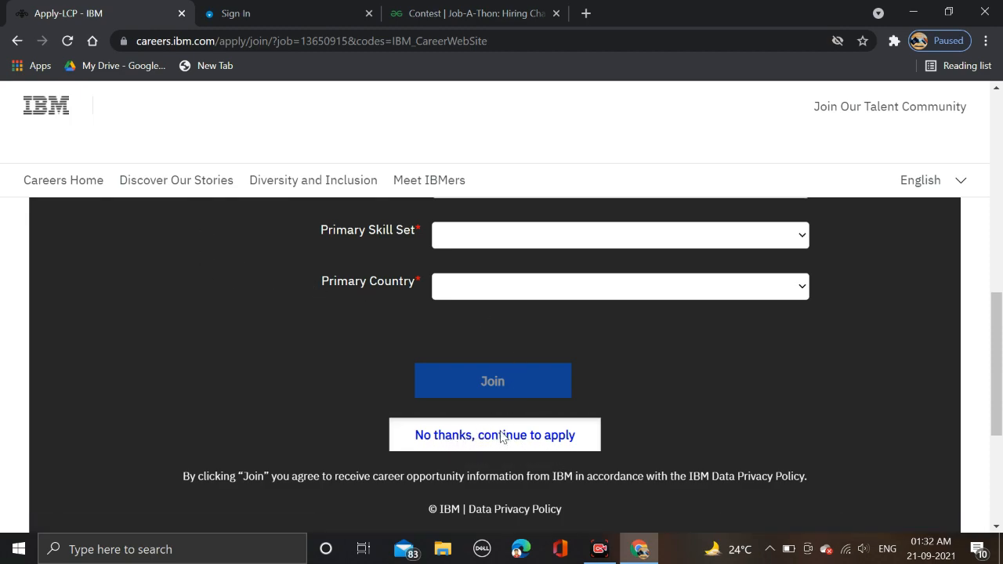
Step: Skip the talent community and read the BrassRing posting down to 'Apply to job(s)'
click(496, 436)
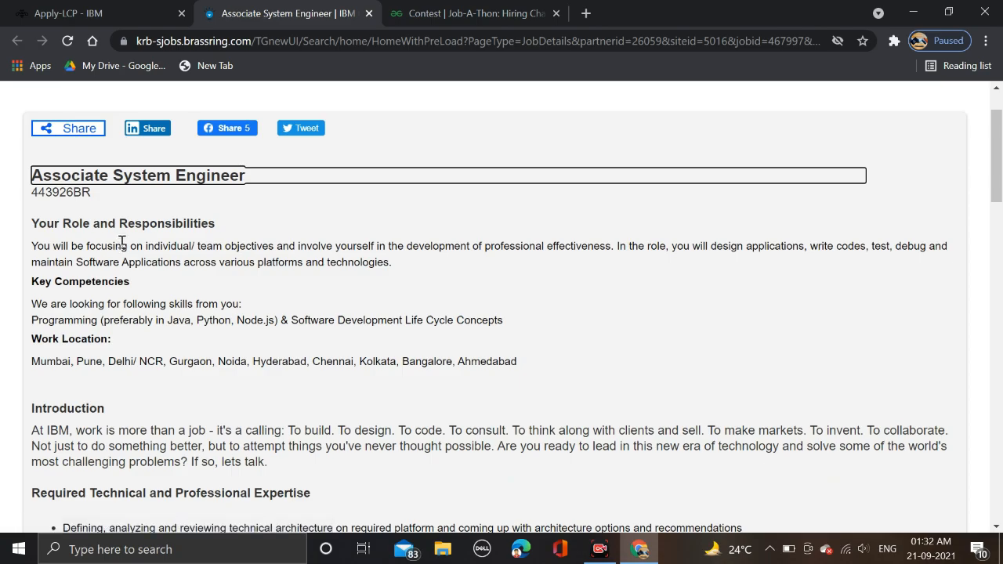
scroll(down, 3)
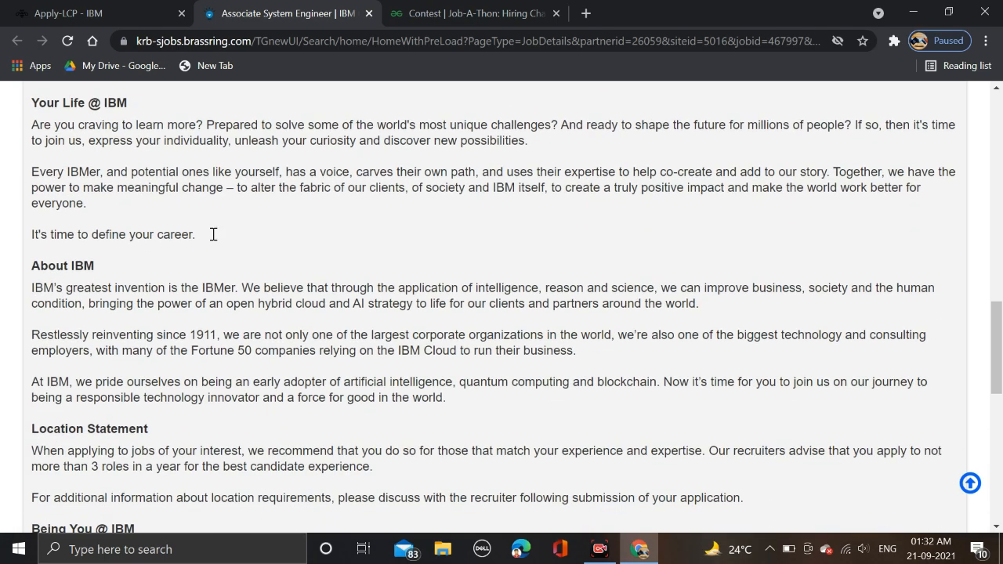
scroll(down, 3)
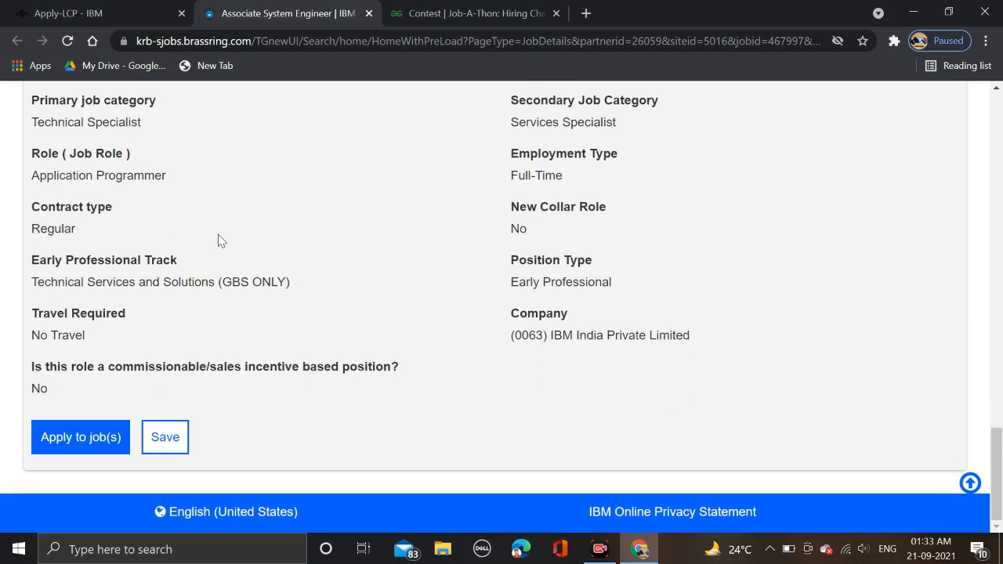
mouse_move(80, 437)
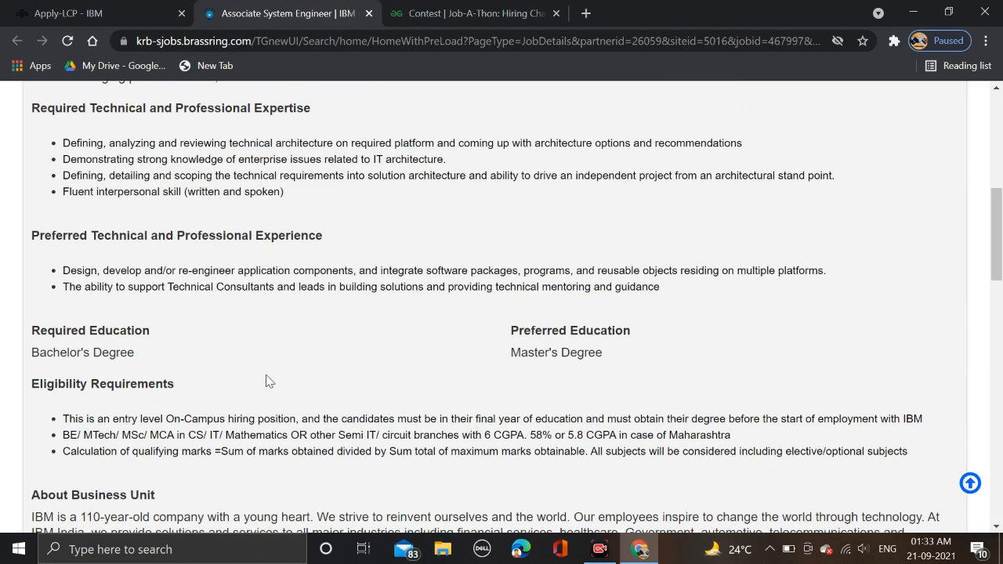
scroll(down, 3)
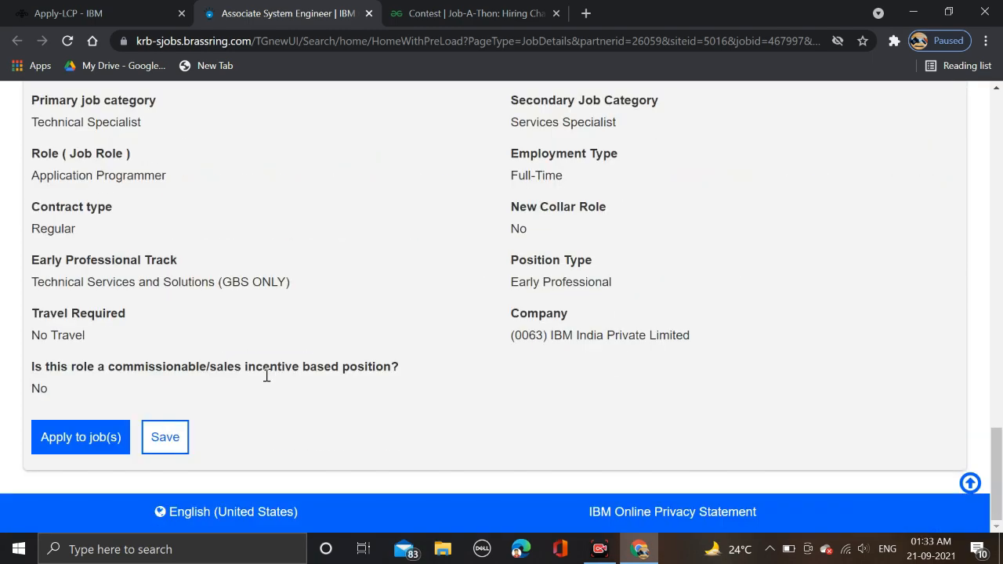
mouse_move(80, 436)
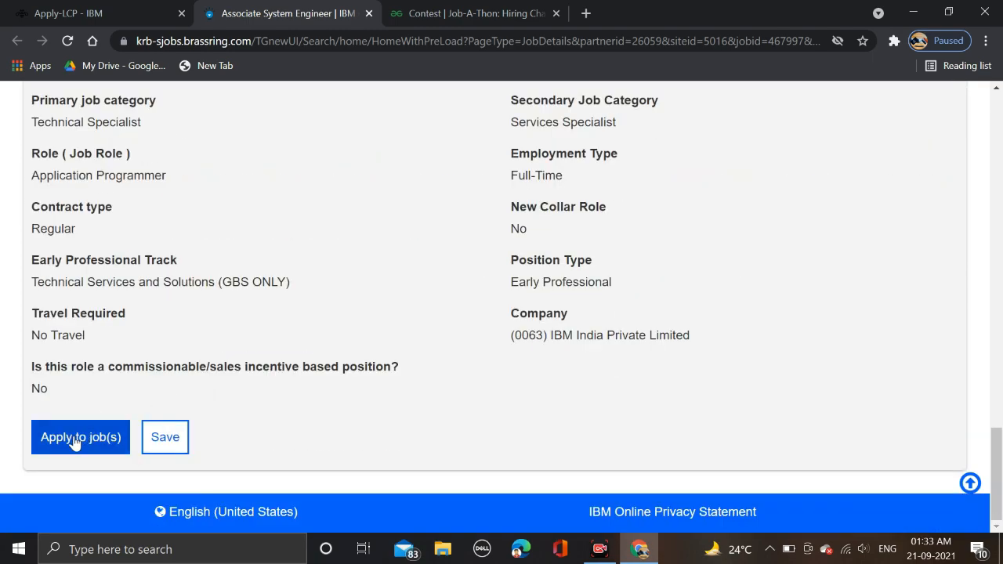
Step: Apply to the Associate System Engineer job, reaching the BrassRing Sign In page
click(80, 437)
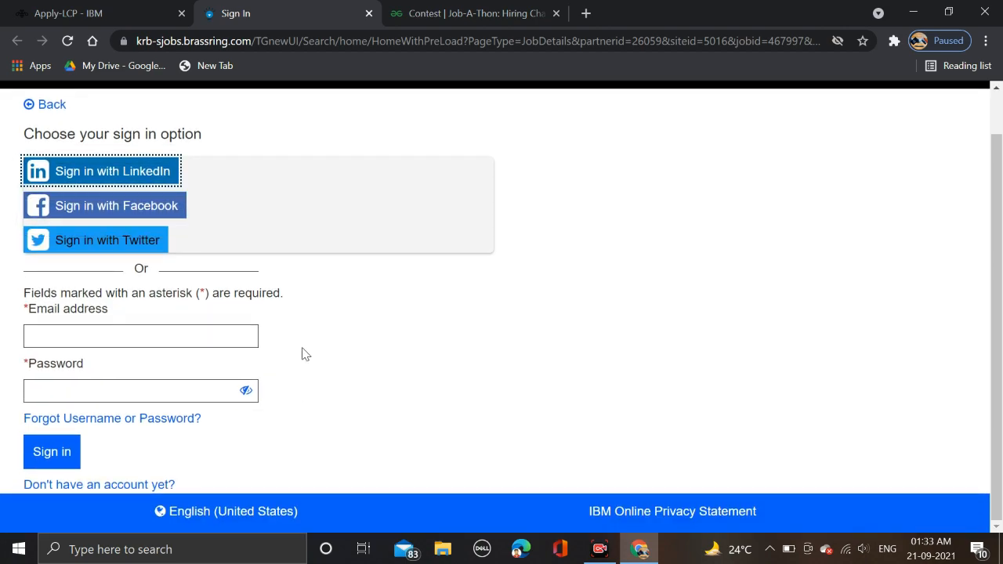
mouse_move(180, 366)
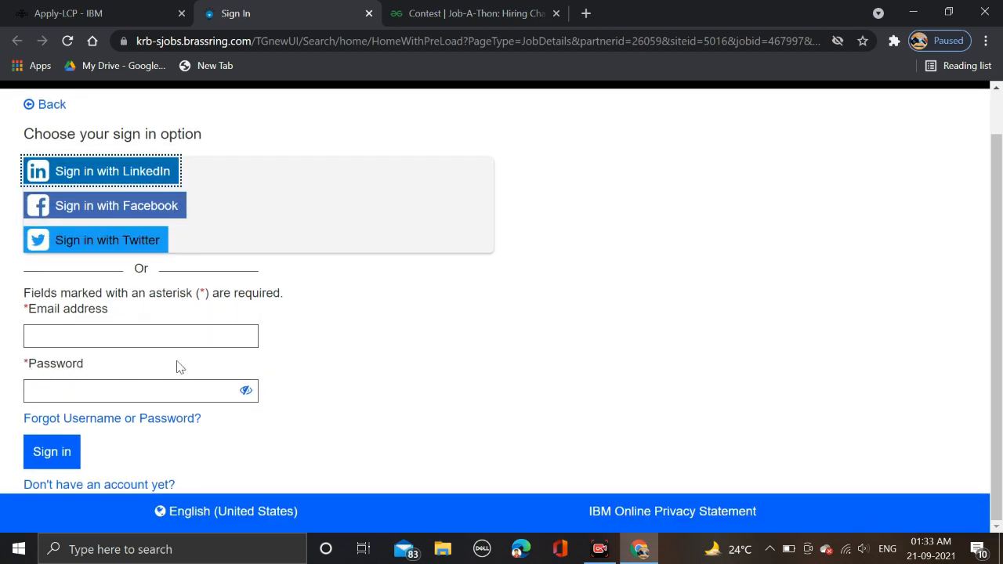
mouse_move(75, 382)
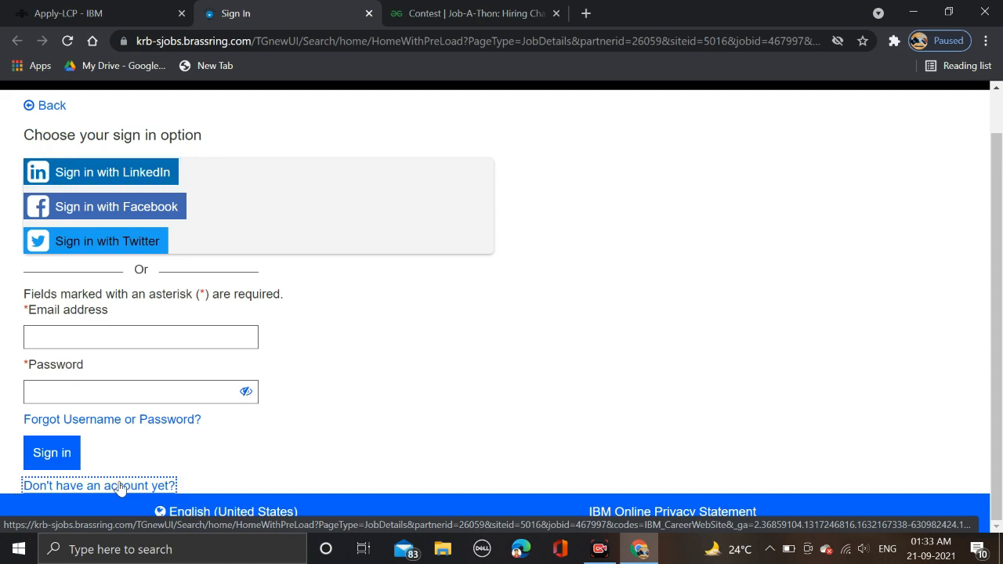
Step: Choose 'Don't have an account yet?' and read the Talent Acquisition Privacy Notice to its end
click(101, 486)
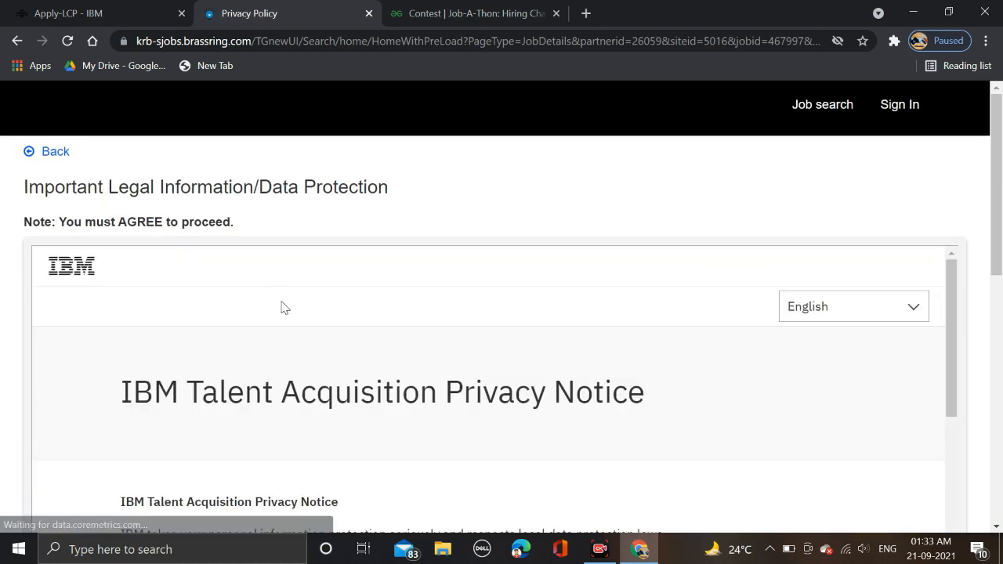
scroll(down, 3)
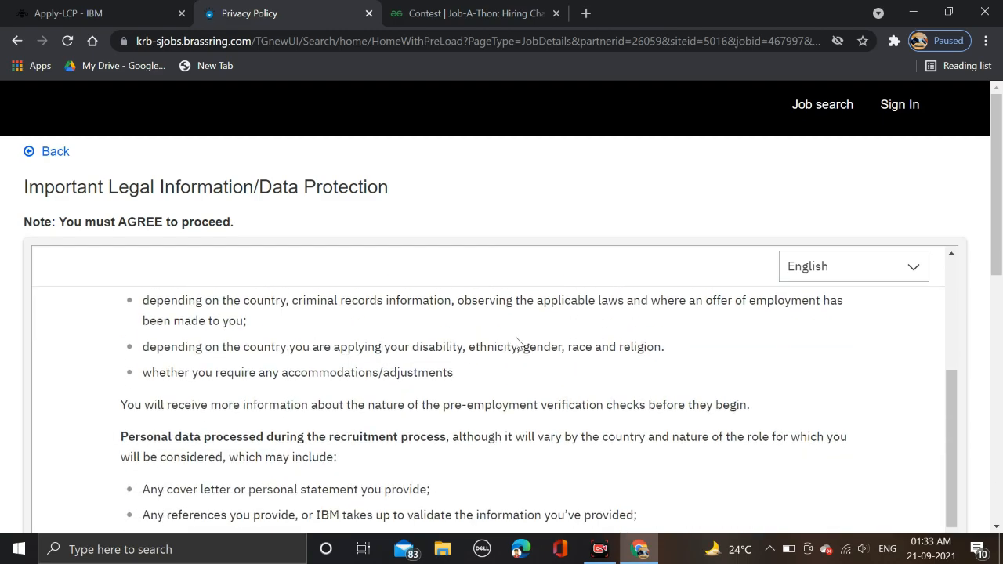
scroll(down, 3)
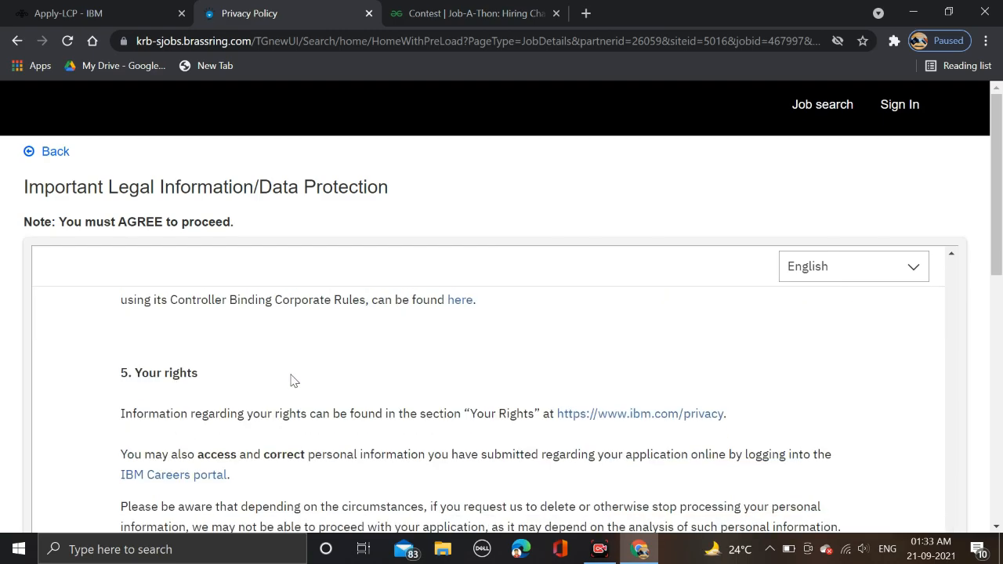
scroll(down, 3)
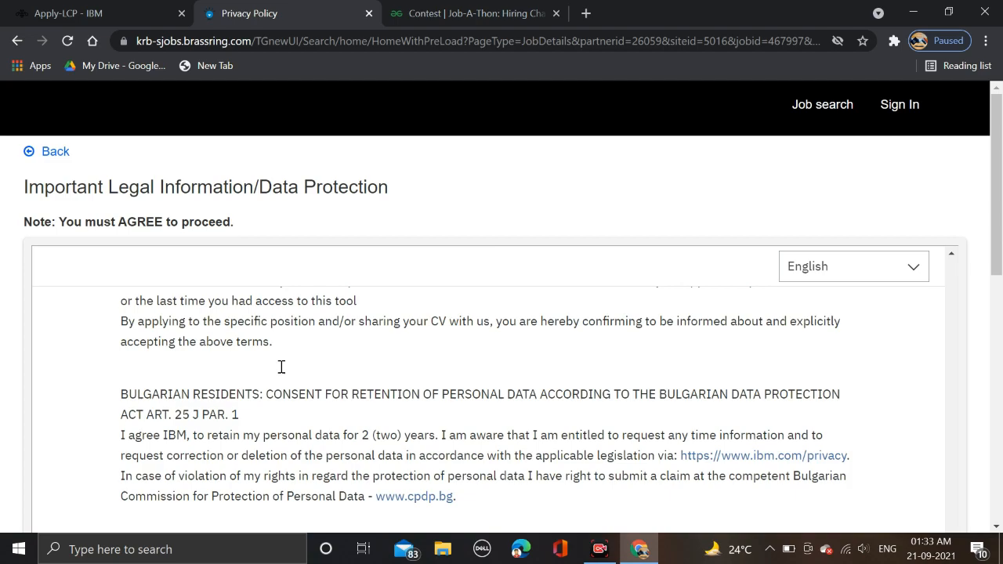
scroll(down, 3)
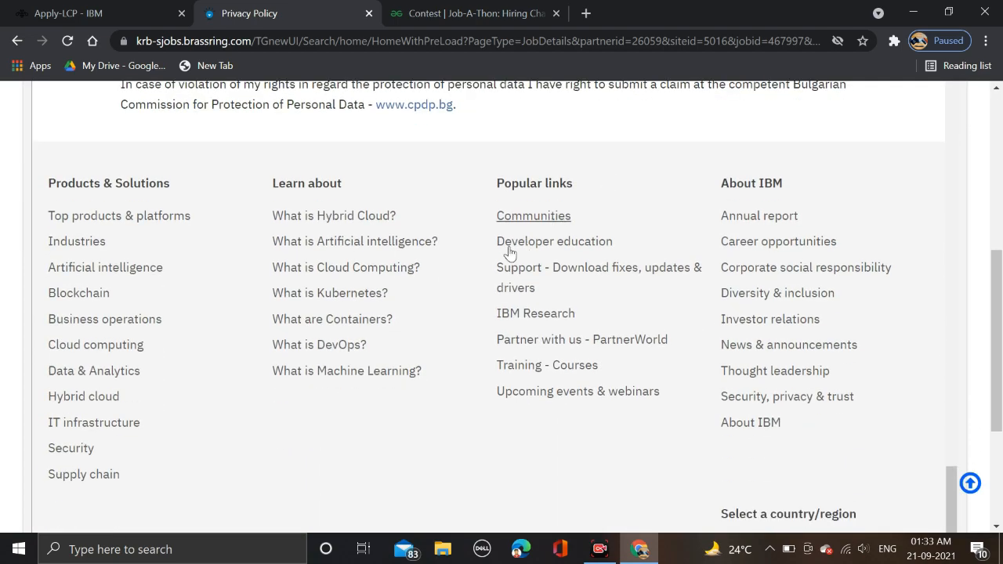
scroll(down, 3)
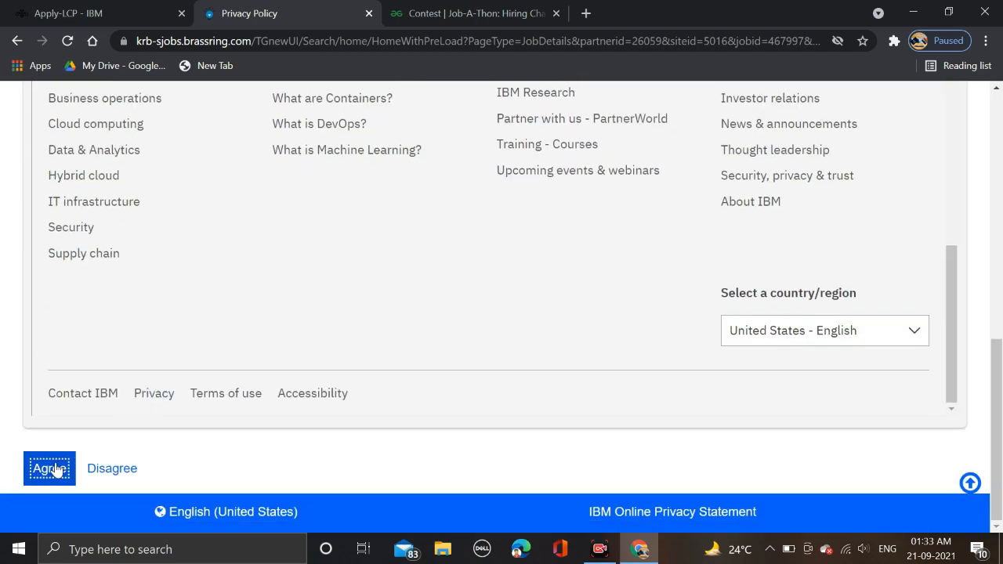
Step: Agree to the privacy notice and view the create-new-account form's password rules
click(50, 467)
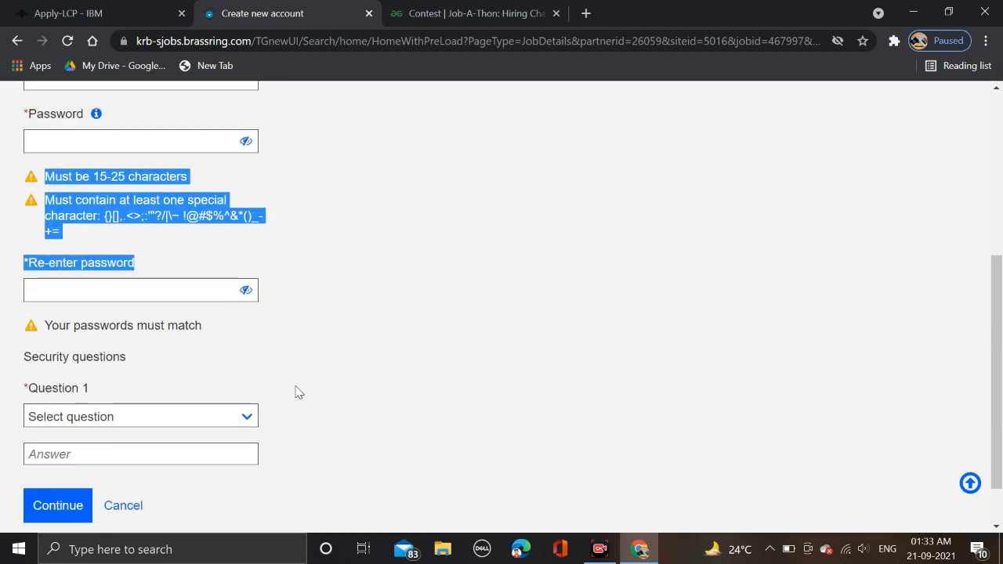
scroll(down, 3)
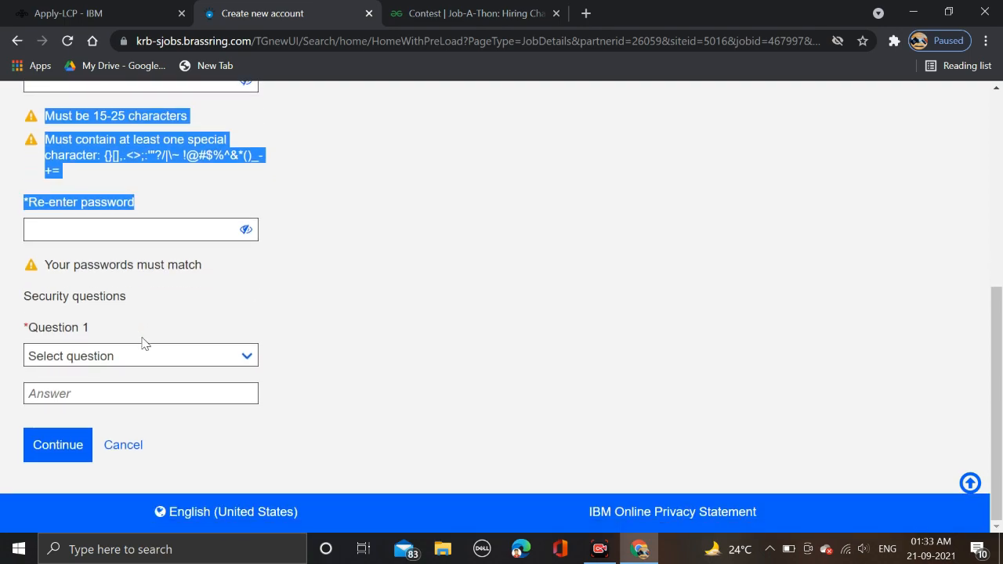
mouse_move(242, 323)
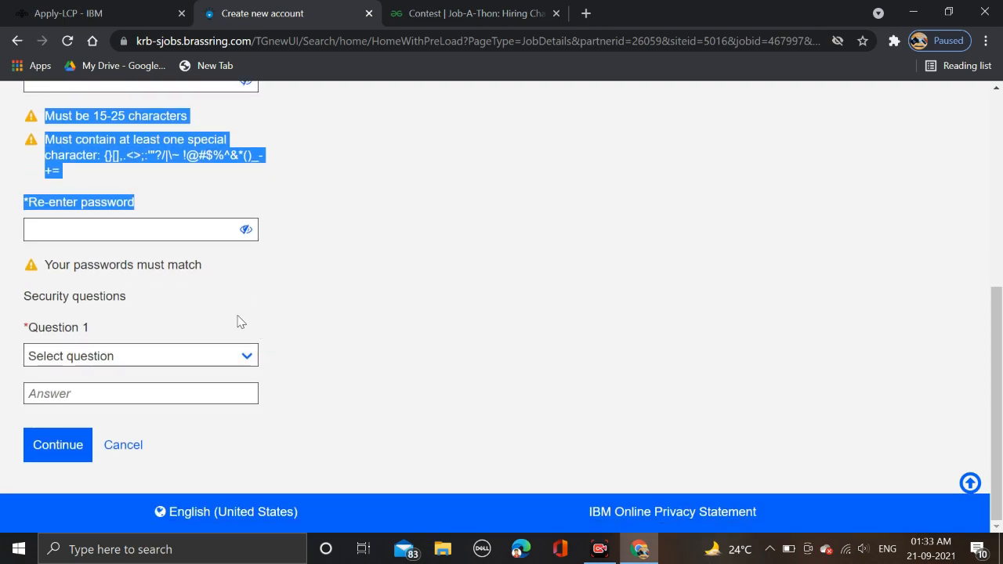